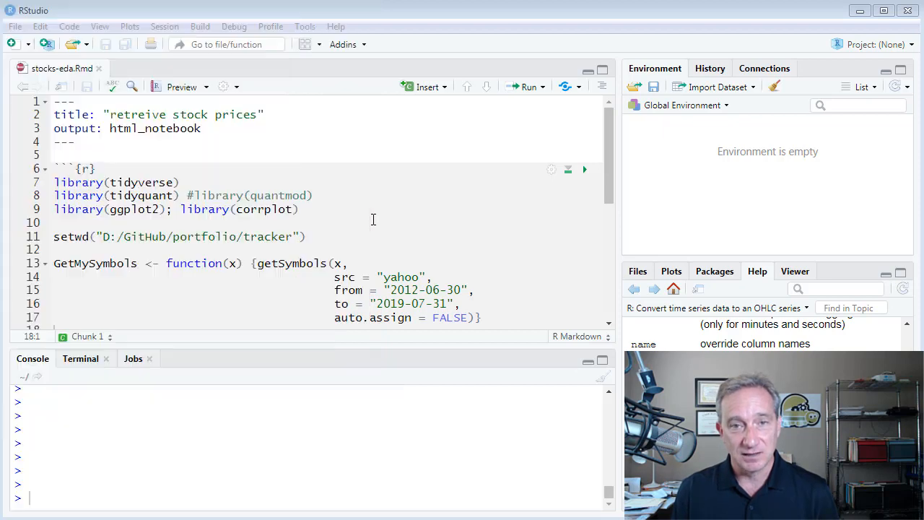
# Run the library lines for tidyverse, tidyquant, ggplot2 and corrplot.
pyautogui.click(316, 209)
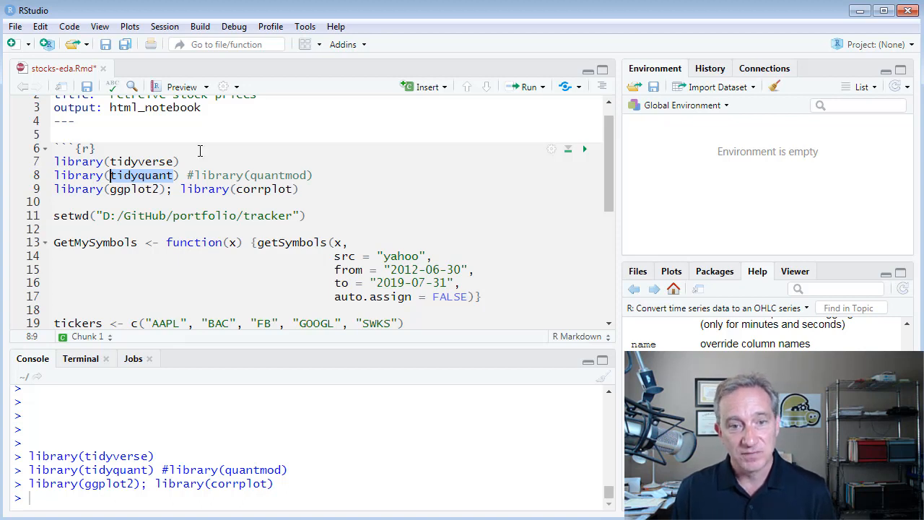
pyautogui.moveTo(279, 179)
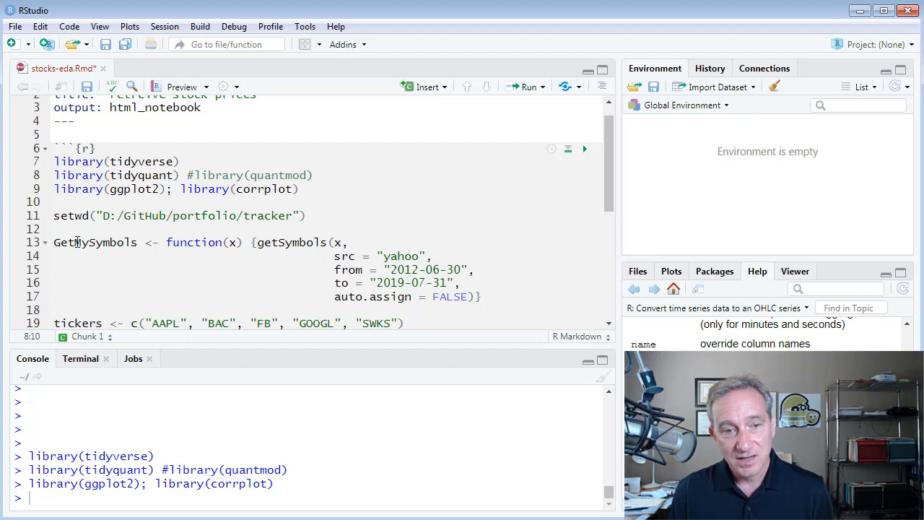
# Run the GetMySymbols definition, highlighting its name, date-range arguments and getSymbols call.
pyautogui.moveTo(53, 241); pyautogui.dragTo(482, 297)
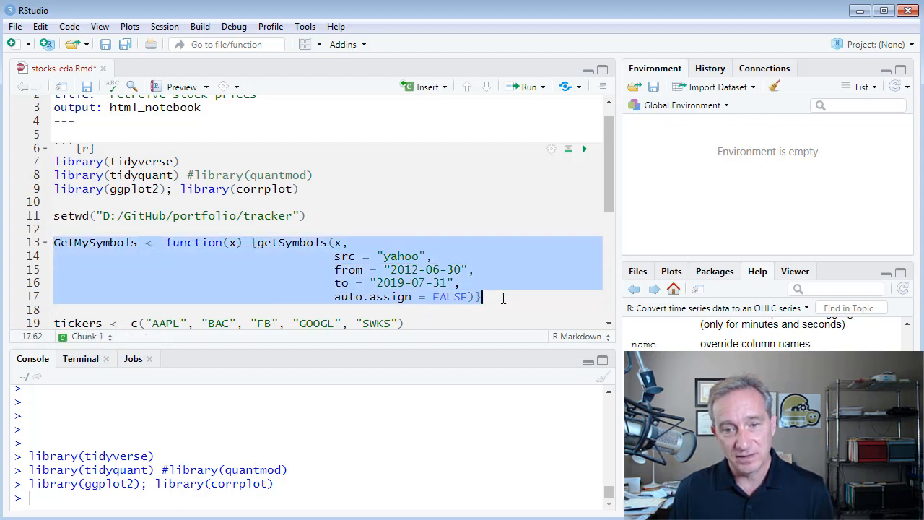
pyautogui.moveTo(94, 256)
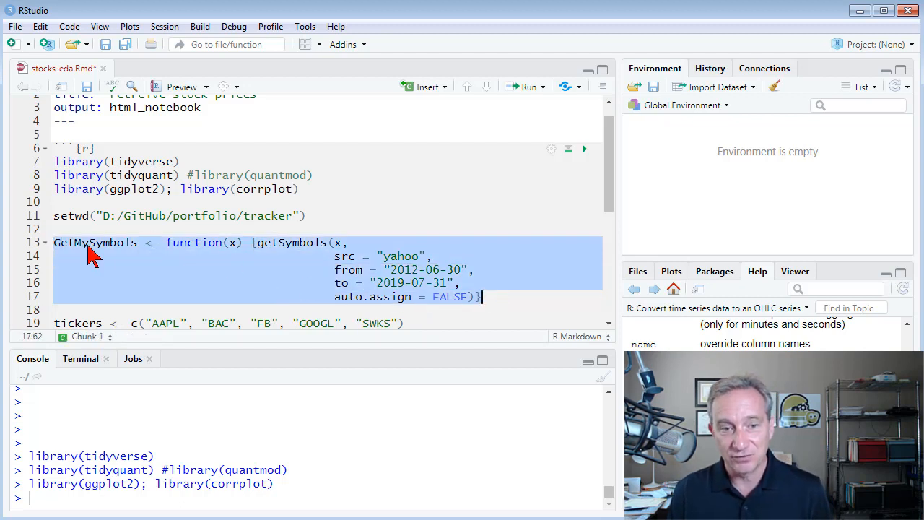
pyautogui.click(81, 242)
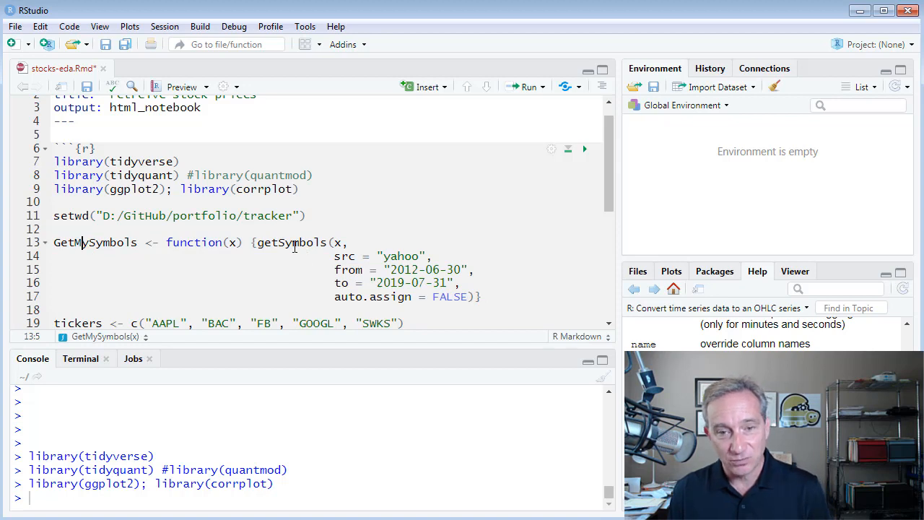
pyautogui.doubleClick(290, 242)
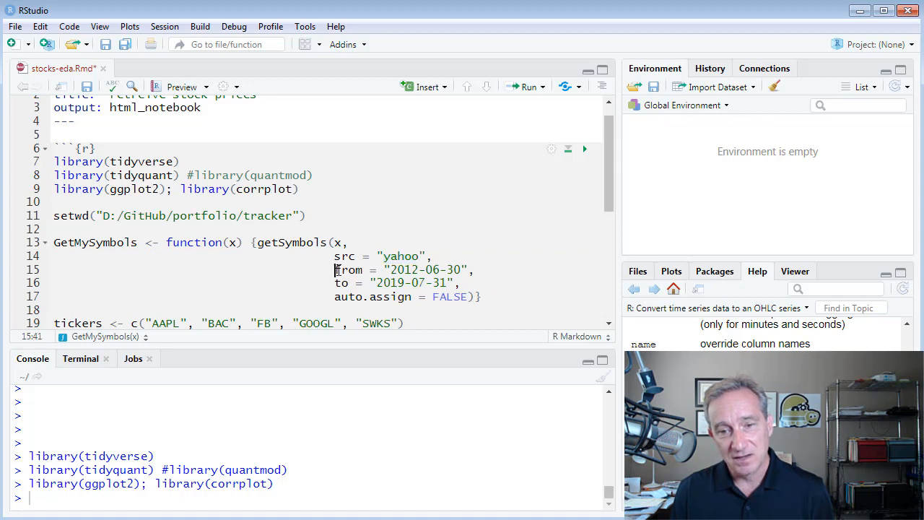
pyautogui.moveTo(334, 269); pyautogui.dragTo(460, 282)
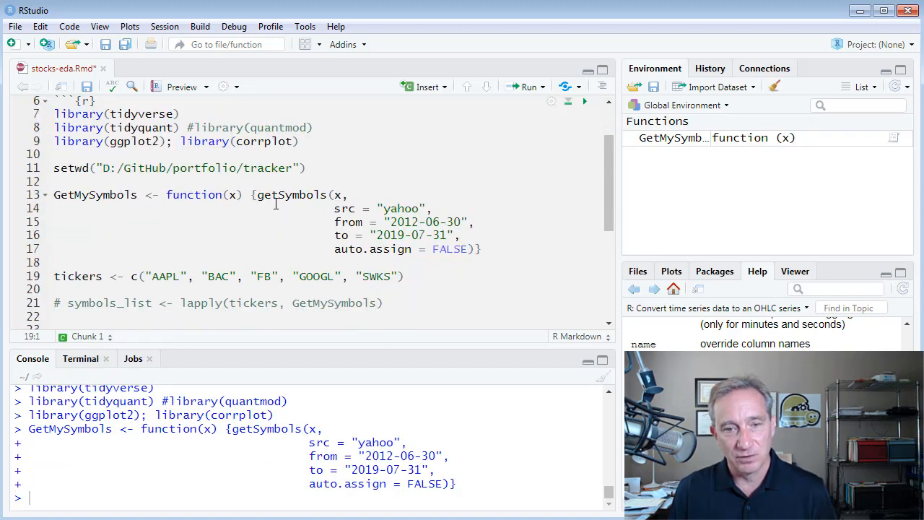
pyautogui.doubleClick(291, 194)
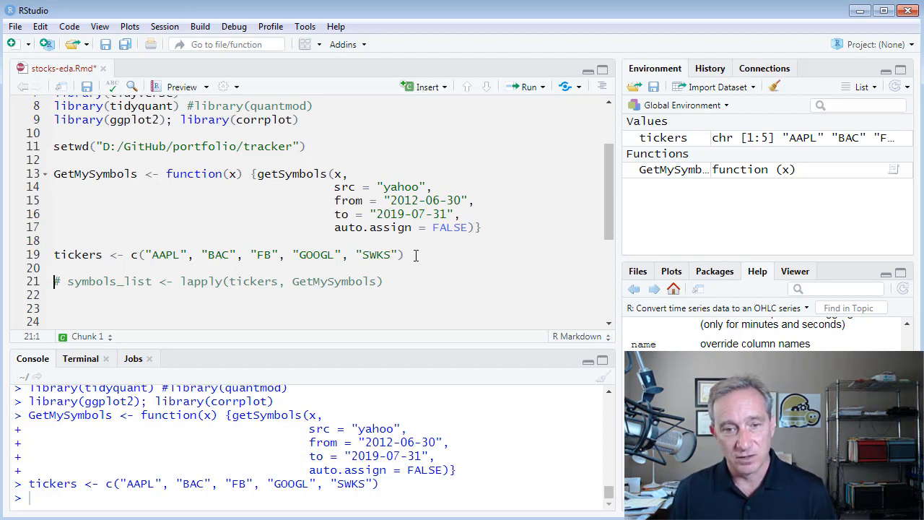
pyautogui.moveTo(143, 254); pyautogui.dragTo(404, 255)
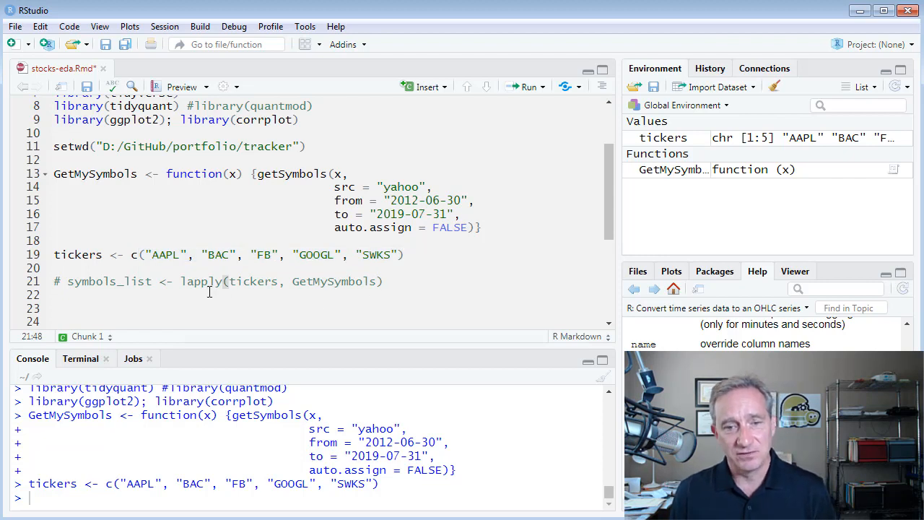
pyautogui.doubleClick(202, 281)
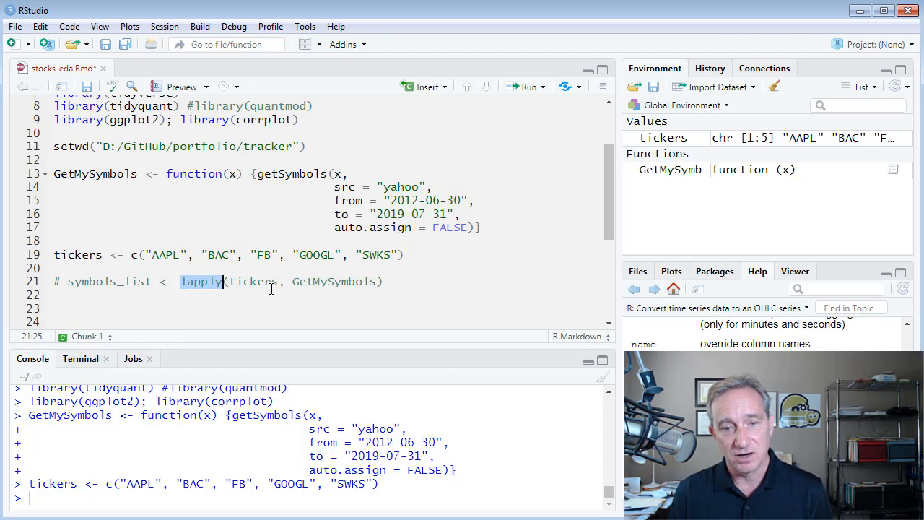
pyautogui.doubleClick(335, 280)
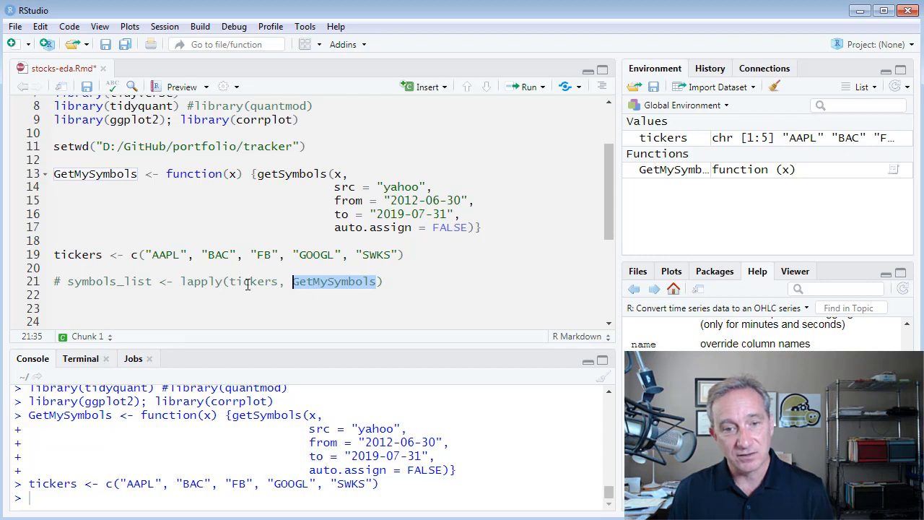
pyautogui.moveTo(160, 255)
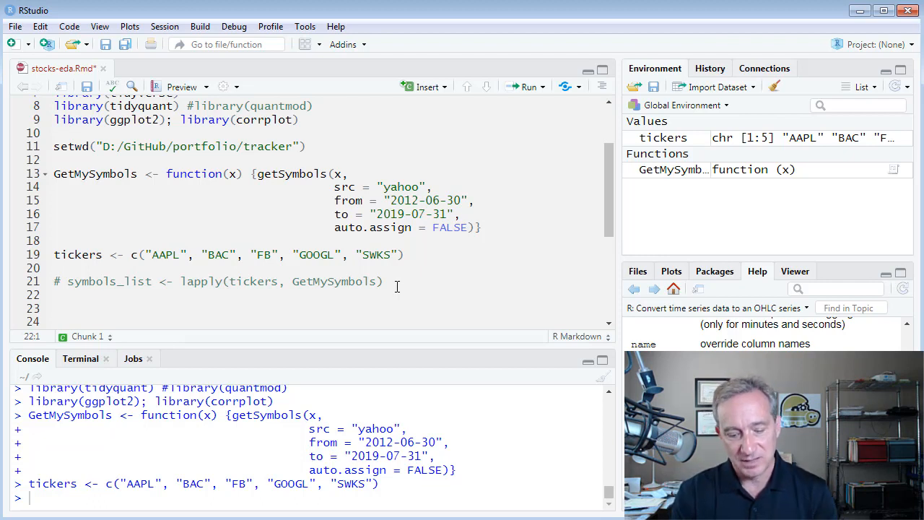
# Write prices_adj <- map(tickers, GetMySymbols) in the notebook chunk.
pyautogui.write('purr')
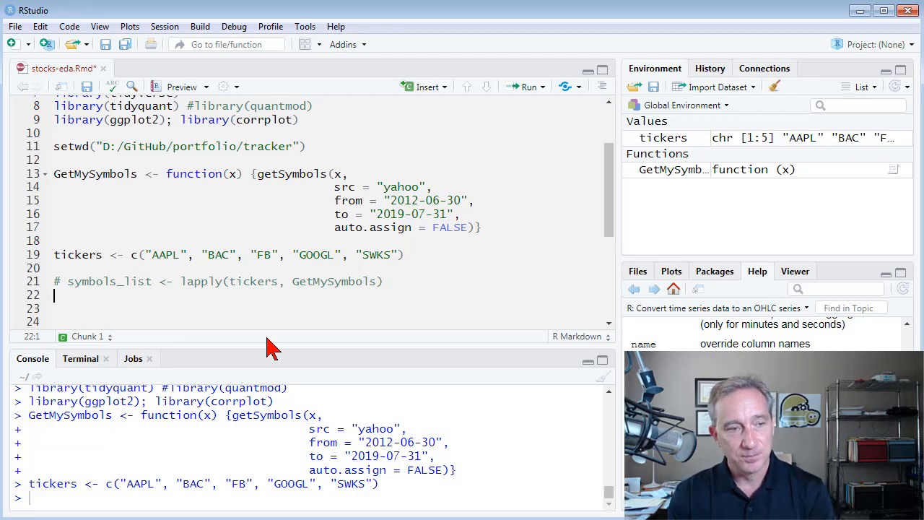
pyautogui.write('prices')
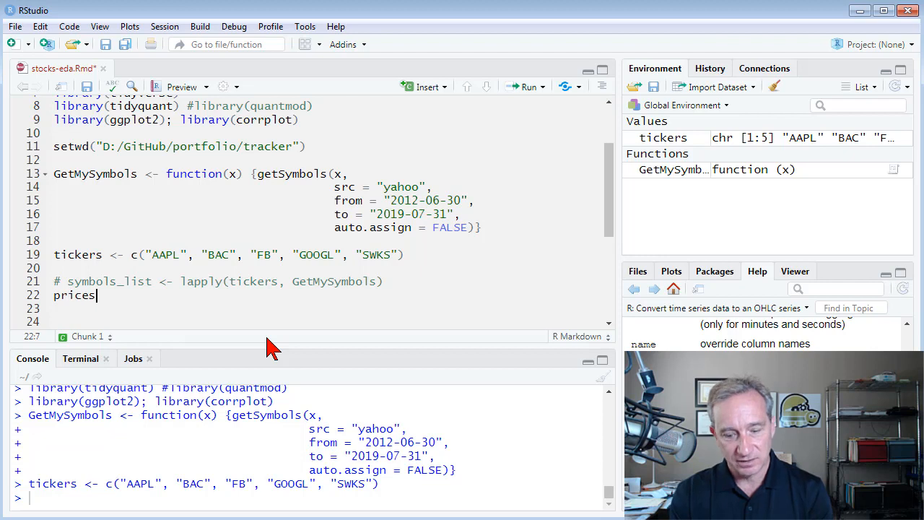
pyautogui.write('_adj')
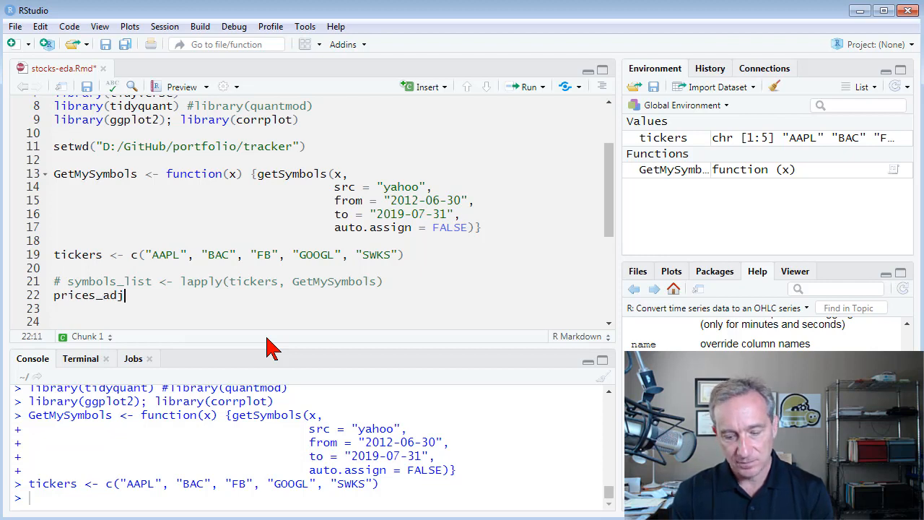
pyautogui.write('<- map(tickers,')
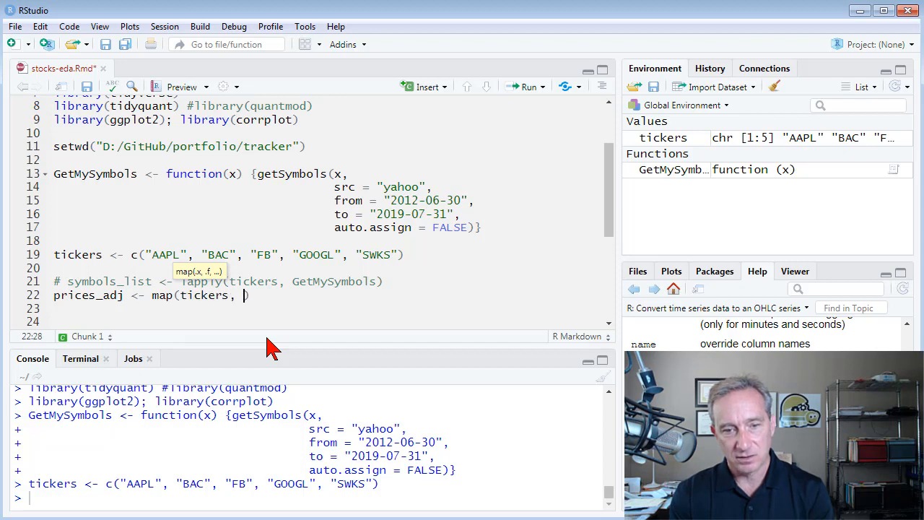
pyautogui.write('GetMyS')
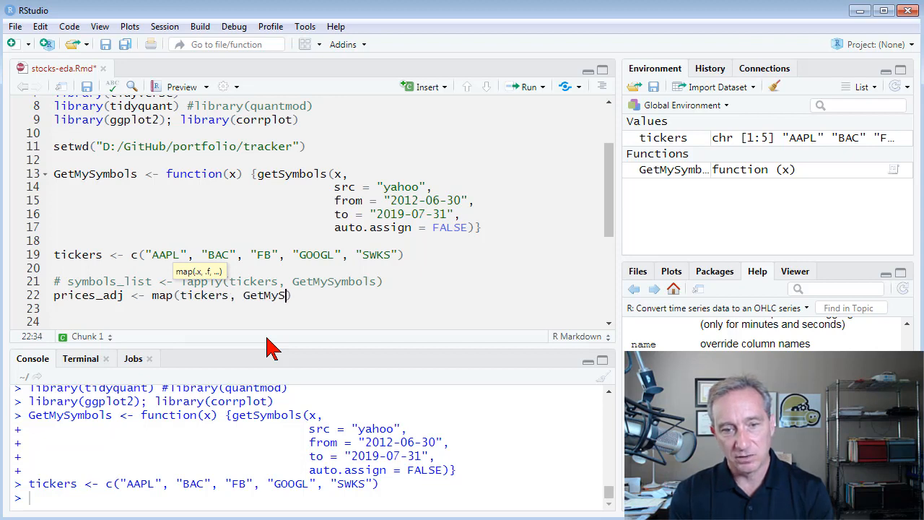
pyautogui.write('ymbols)')
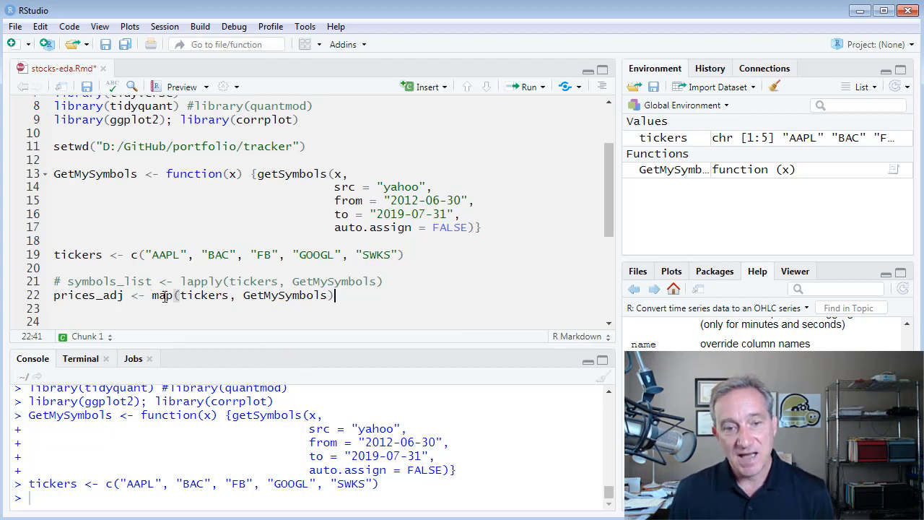
pyautogui.doubleClick(203, 295)
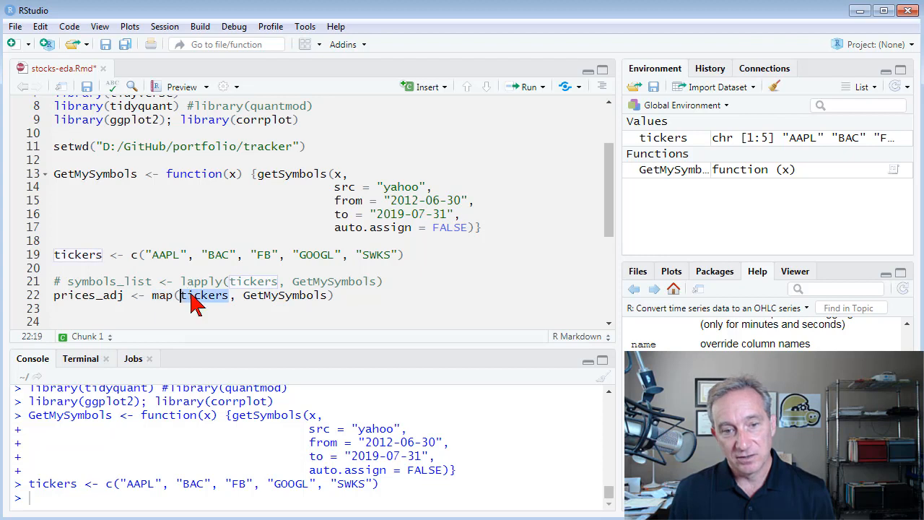
pyautogui.moveTo(202, 302)
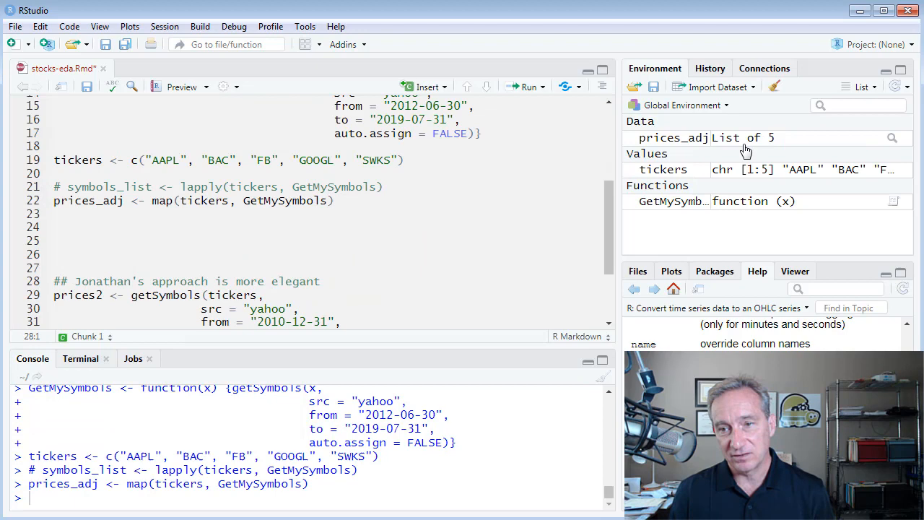
# Open prices_adj in the data viewer to see five 1780 x 6 series.
pyautogui.click(892, 138)
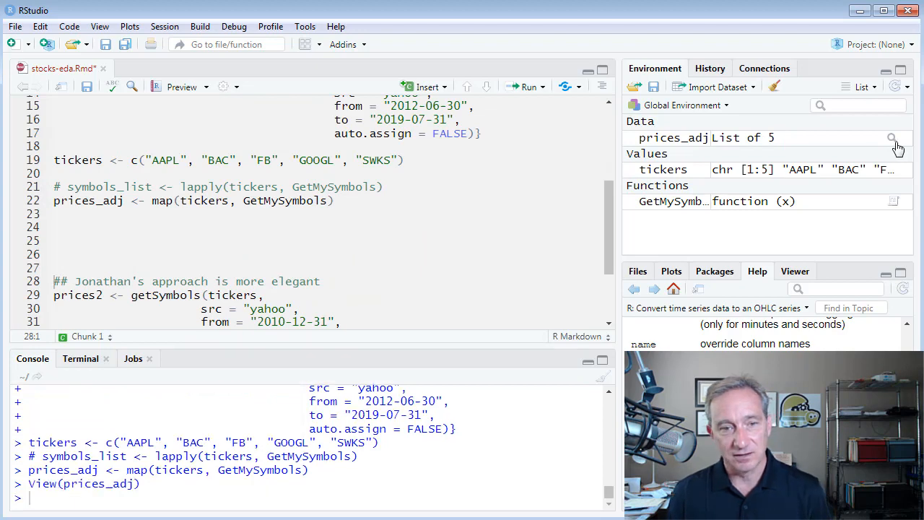
pyautogui.click(892, 138)
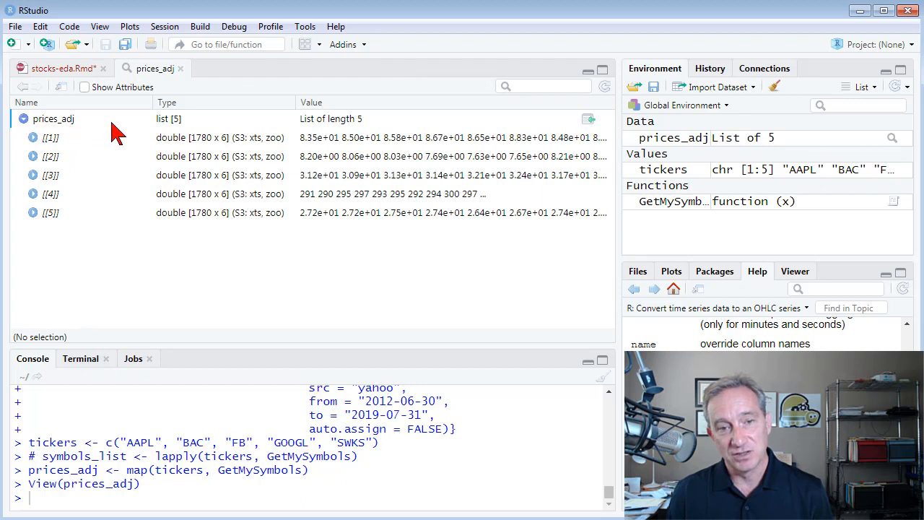
pyautogui.moveTo(54, 148)
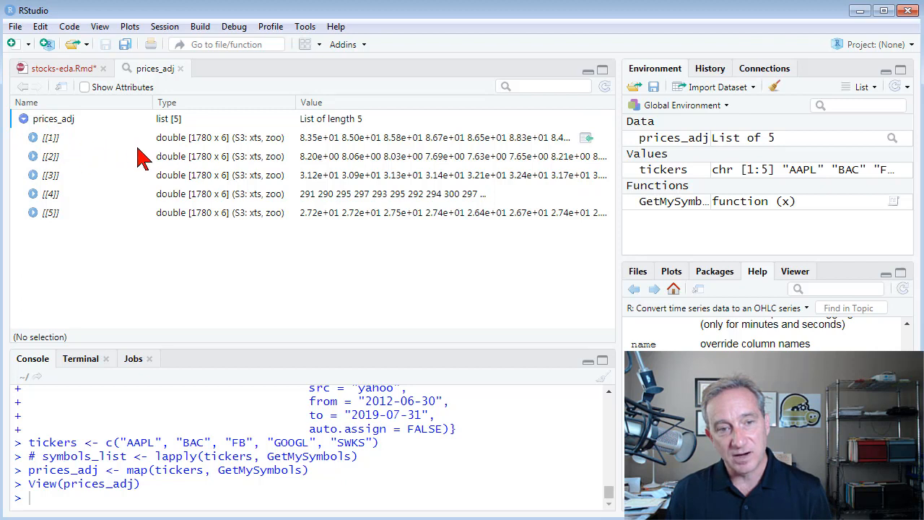
pyautogui.moveTo(196, 151)
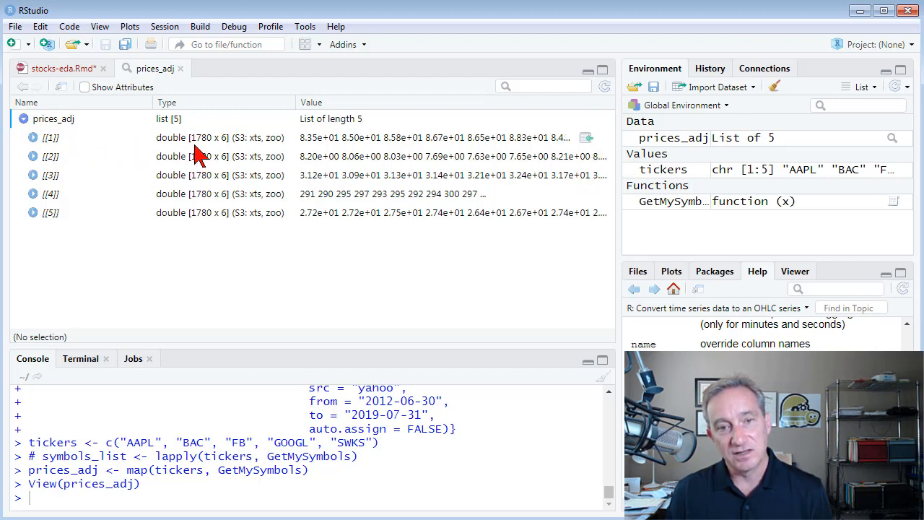
pyautogui.moveTo(260, 148)
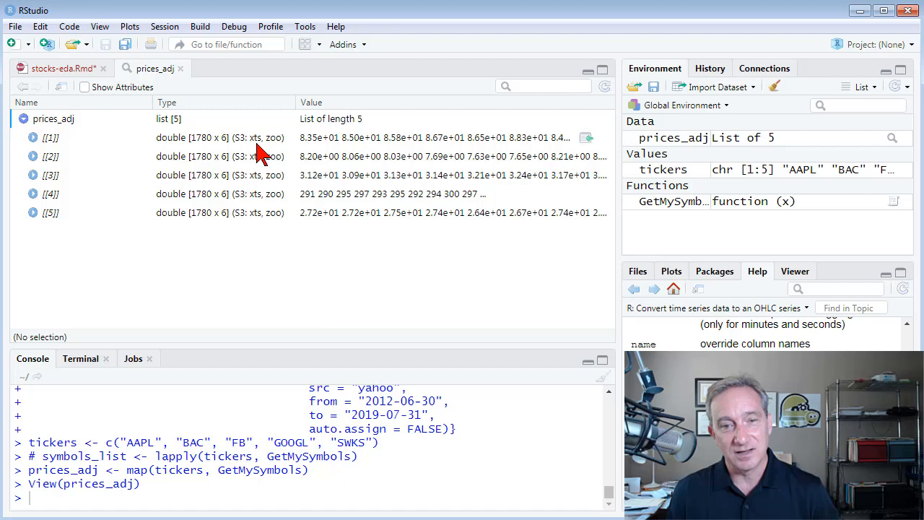
pyautogui.moveTo(195, 148)
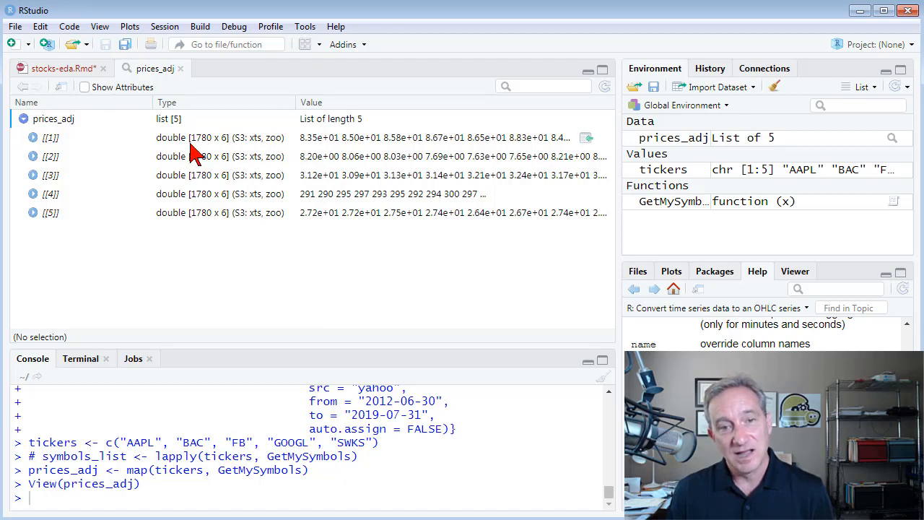
pyautogui.moveTo(213, 153)
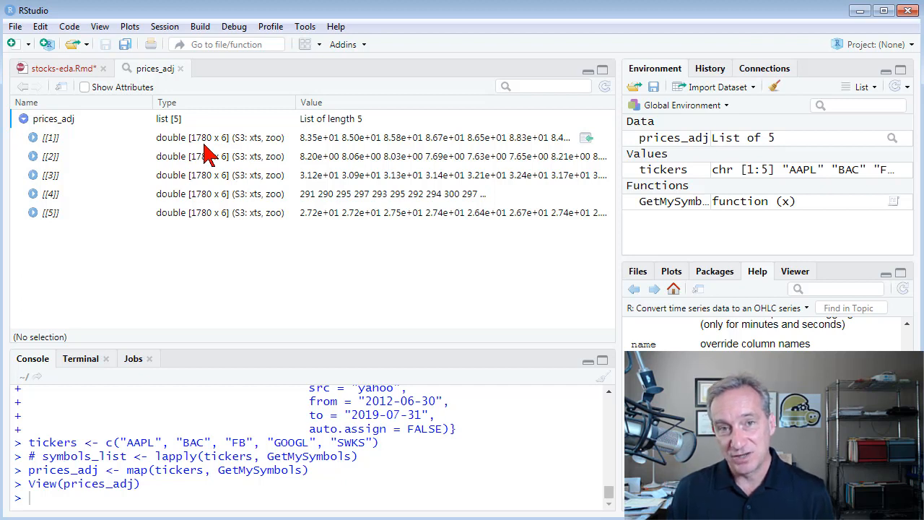
pyautogui.moveTo(220, 148)
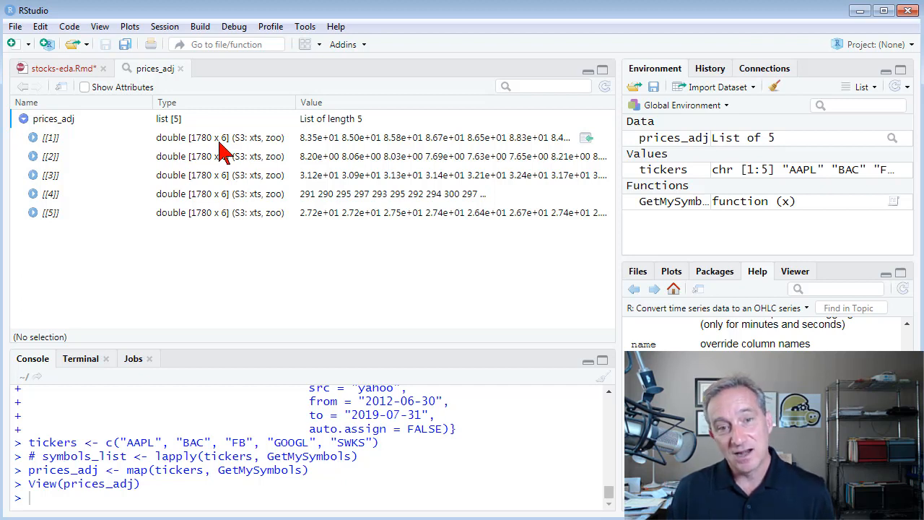
pyautogui.moveTo(210, 156)
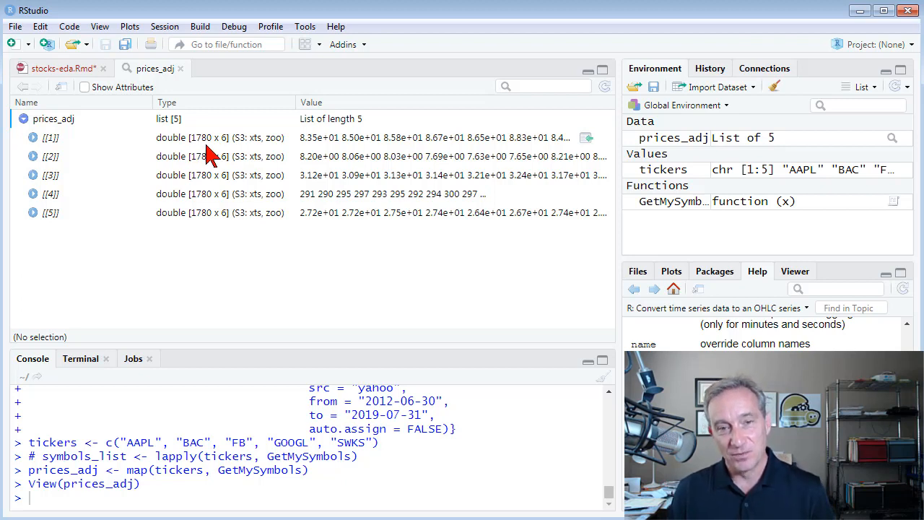
pyautogui.moveTo(227, 153)
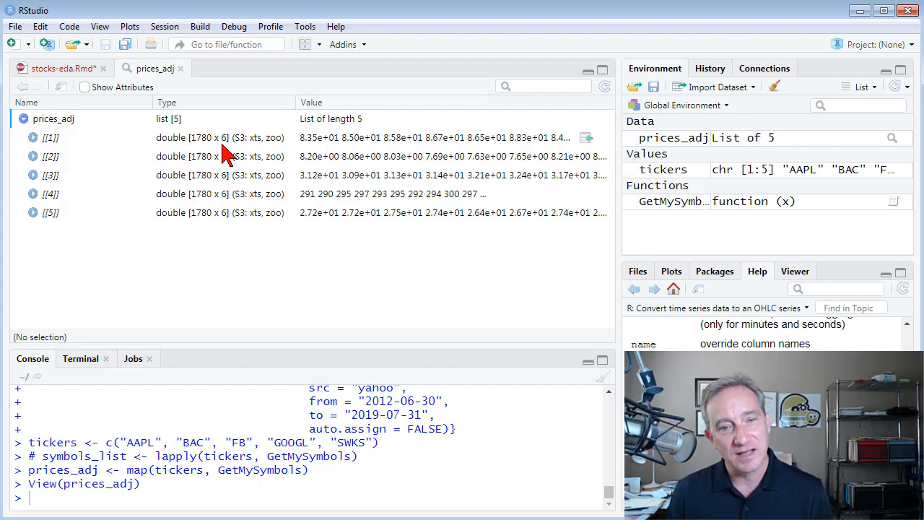
pyautogui.moveTo(223, 152)
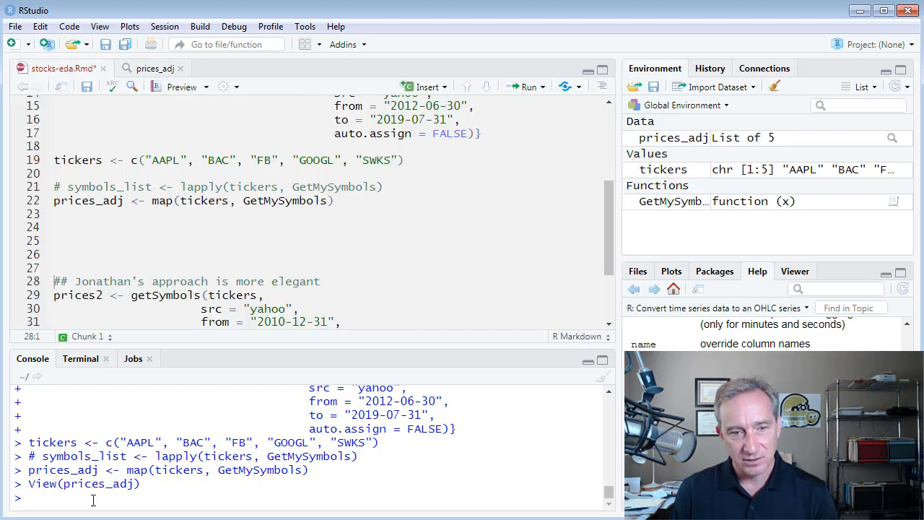
# Run head(prices_adj[[1]]) in the Console to preview AAPL's first rows.
pyautogui.write('prices_adj[[1]])')
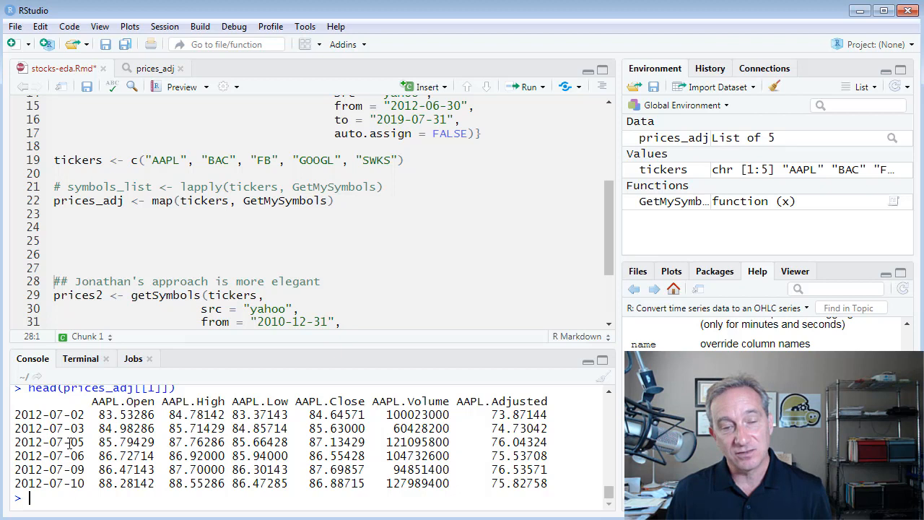
pyautogui.moveTo(740, 201)
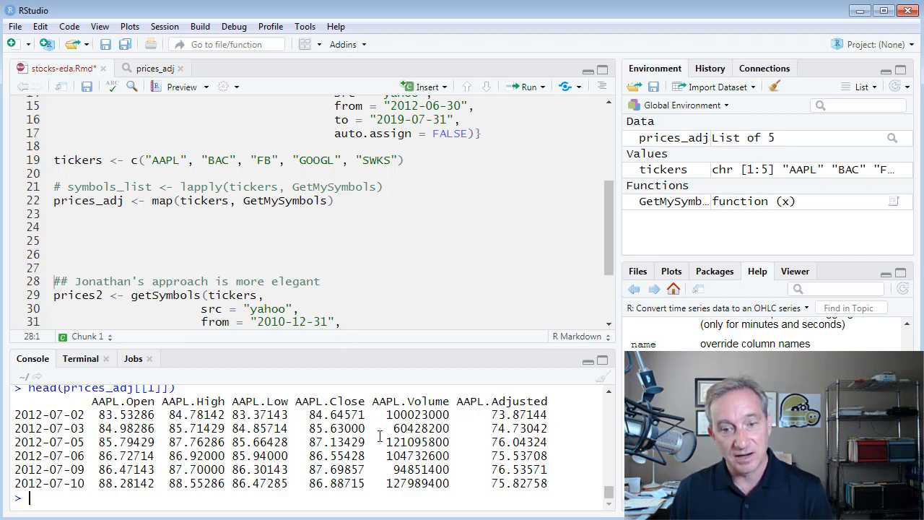
pyautogui.moveTo(339, 246)
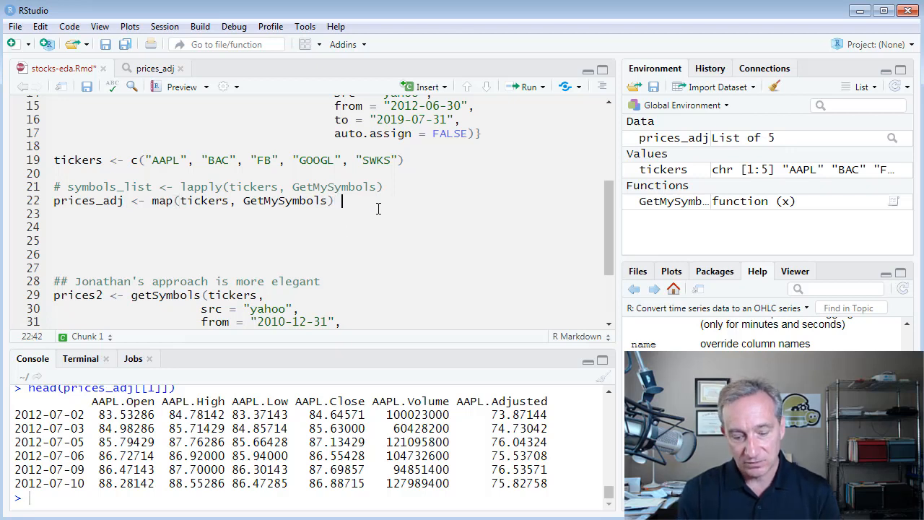
# Pipe prices_adj into map(Ad) so only adjusted closes remain.
pyautogui.write('%>%')
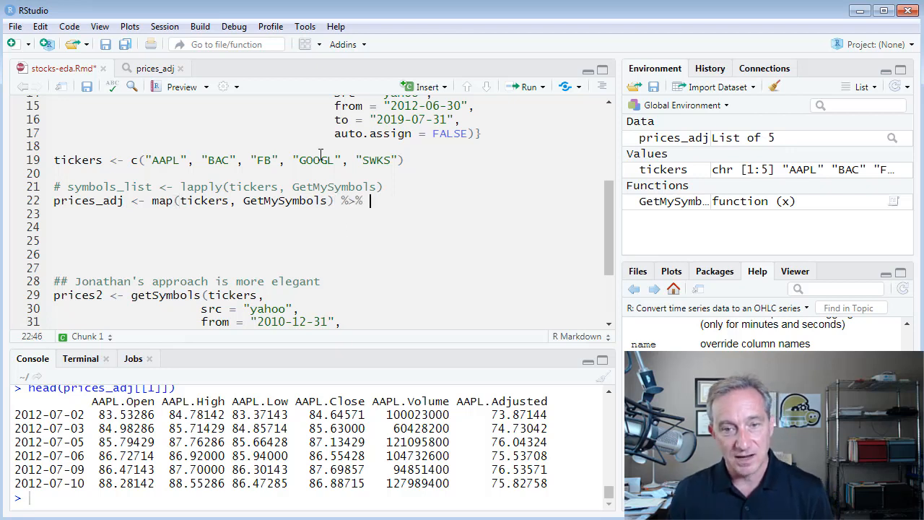
pyautogui.write('map(')
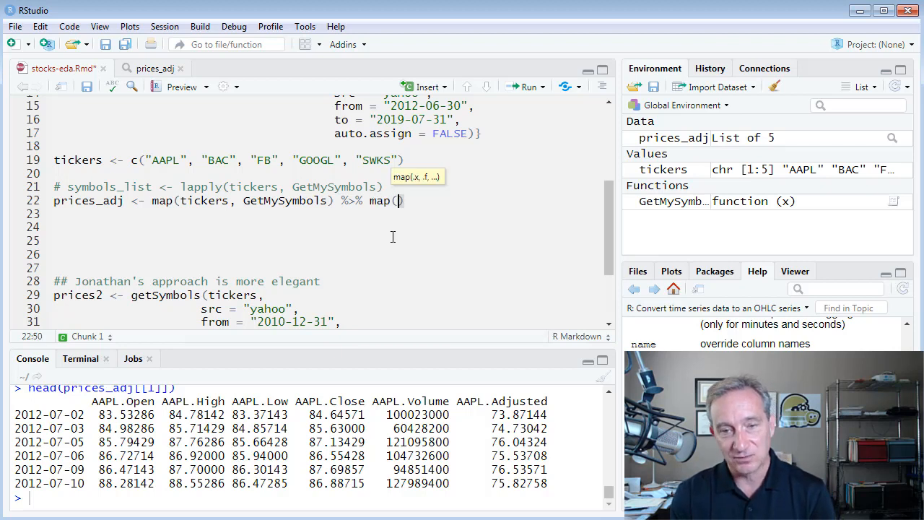
pyautogui.write('x,')
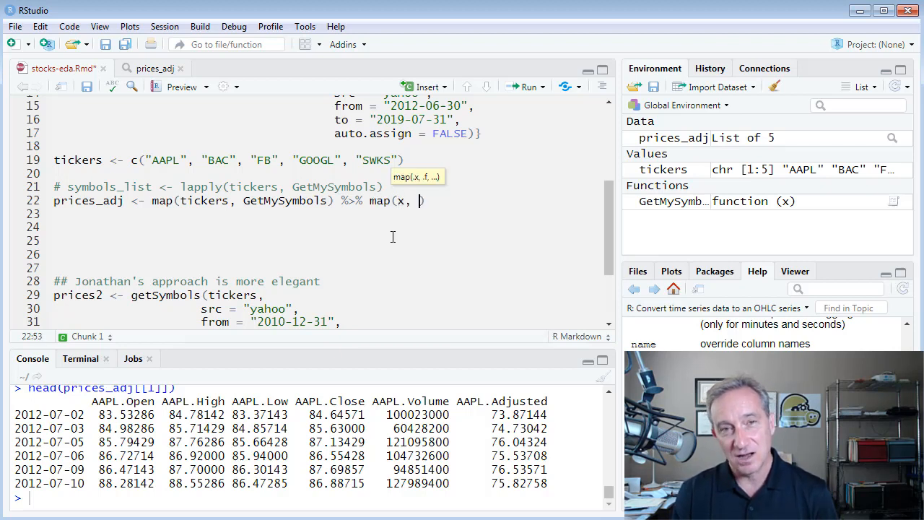
pyautogui.write('f')
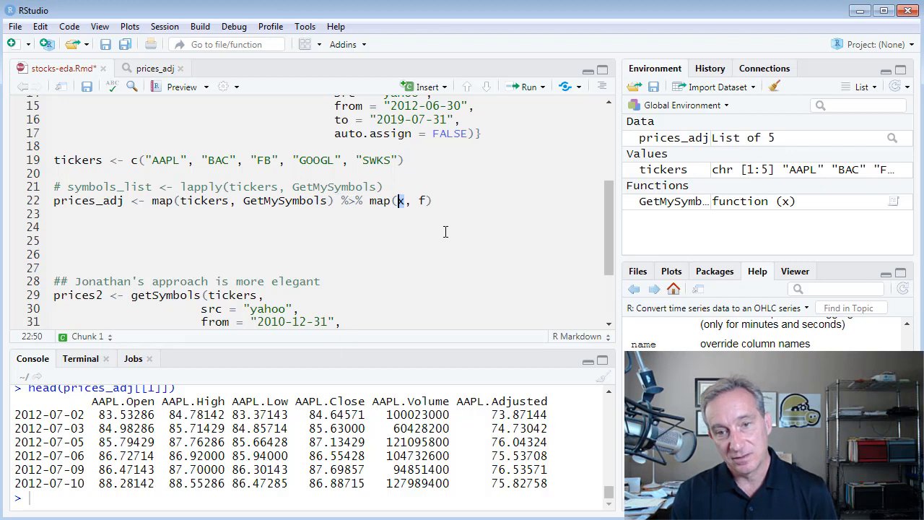
pyautogui.press('BackSpace')
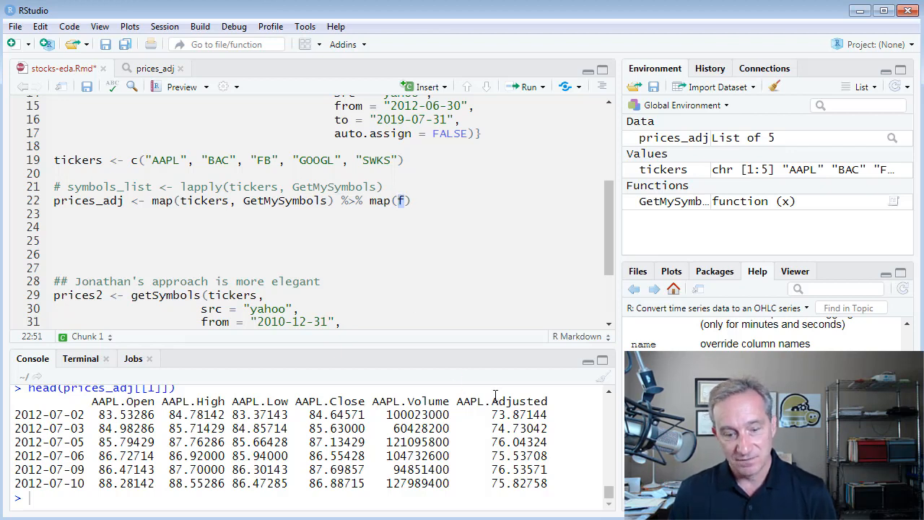
pyautogui.write('Ad')
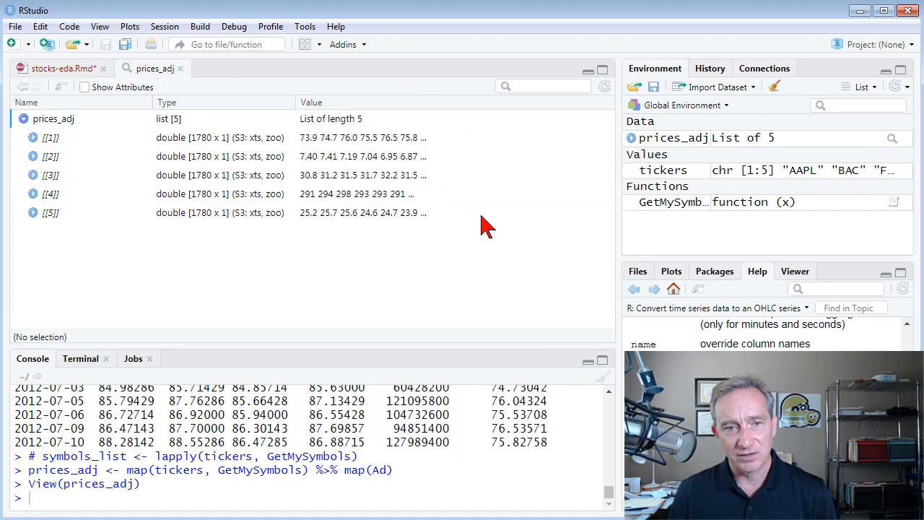
pyautogui.moveTo(200, 159)
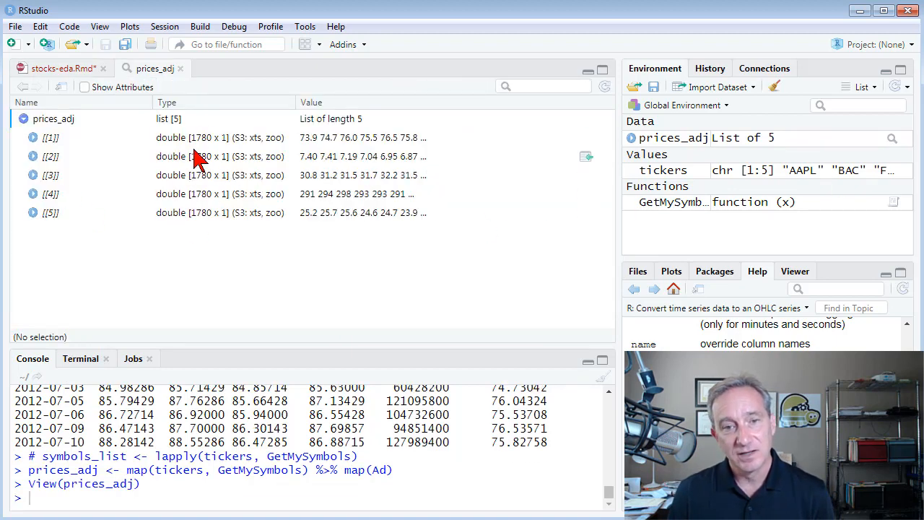
pyautogui.moveTo(199, 145)
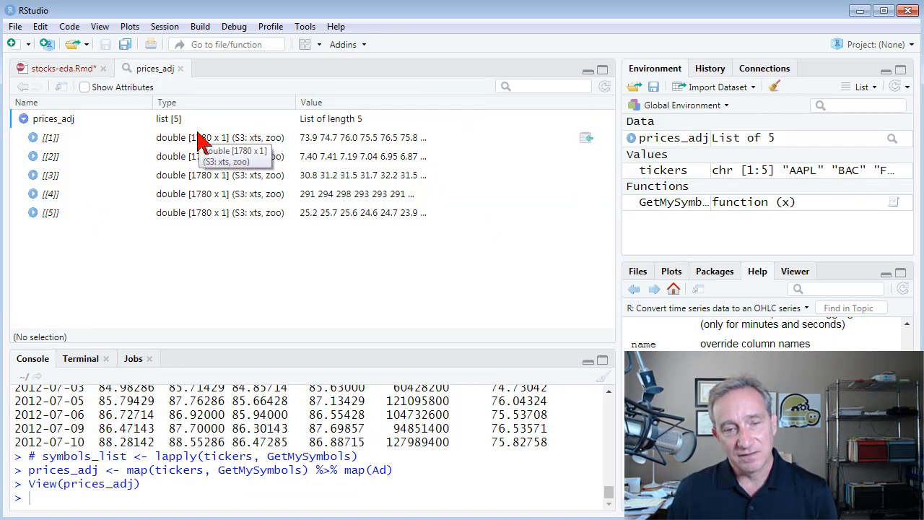
pyautogui.moveTo(181, 156)
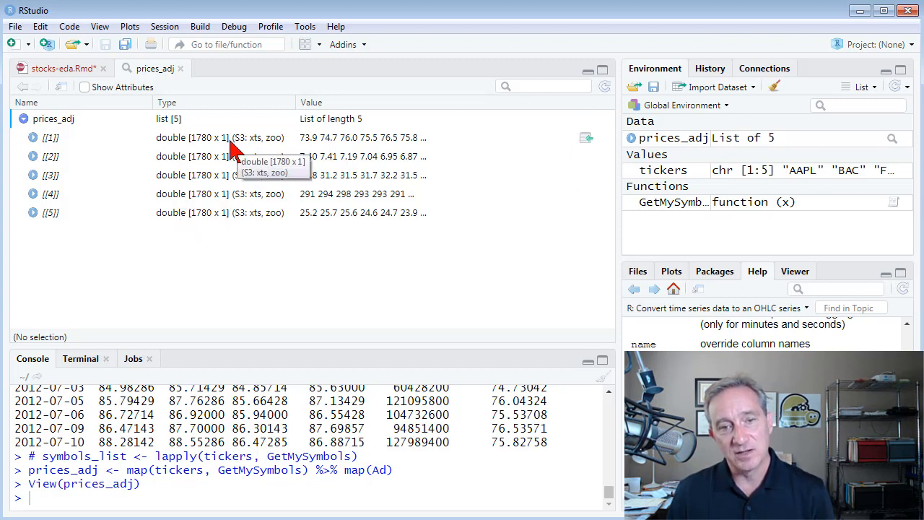
pyautogui.moveTo(232, 141)
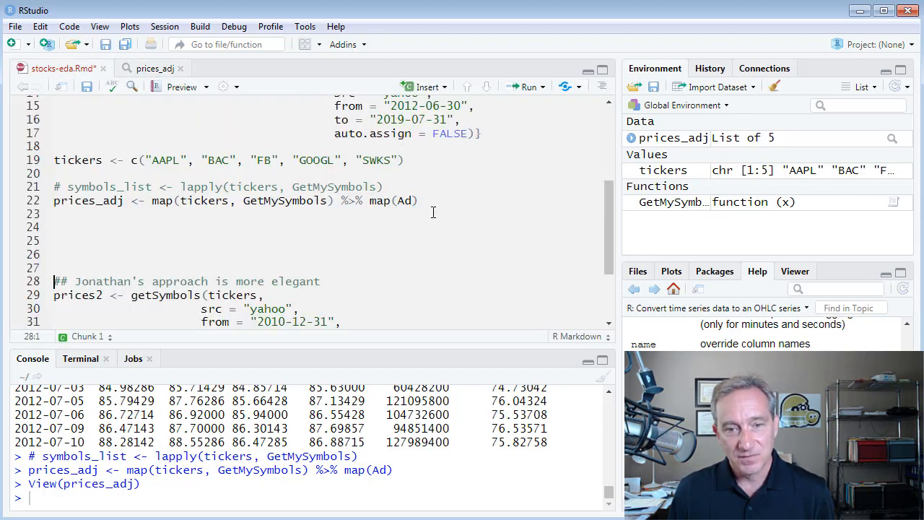
# Extend line 22 with %>% reduce(merge.xts) to merge the adjusted series.
pyautogui.click(426, 200)
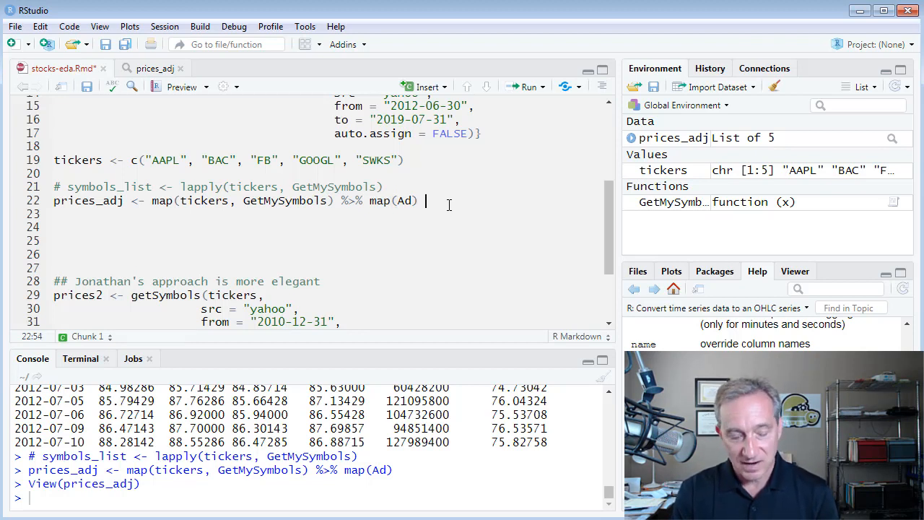
pyautogui.write('%>%')
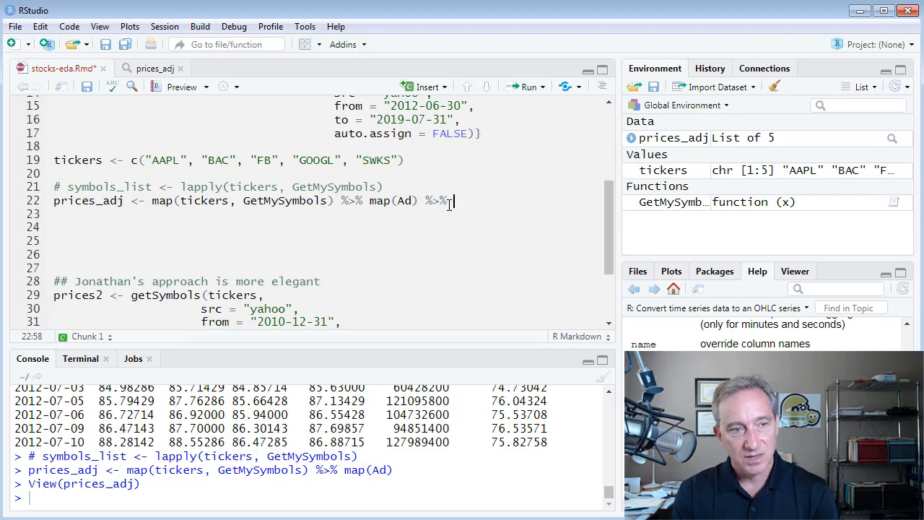
pyautogui.write('reduce(ma')
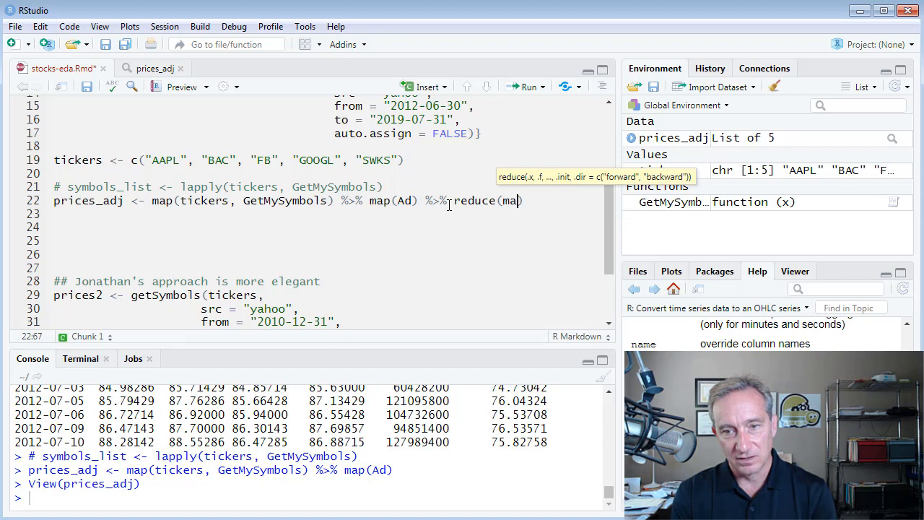
pyautogui.write('erge')
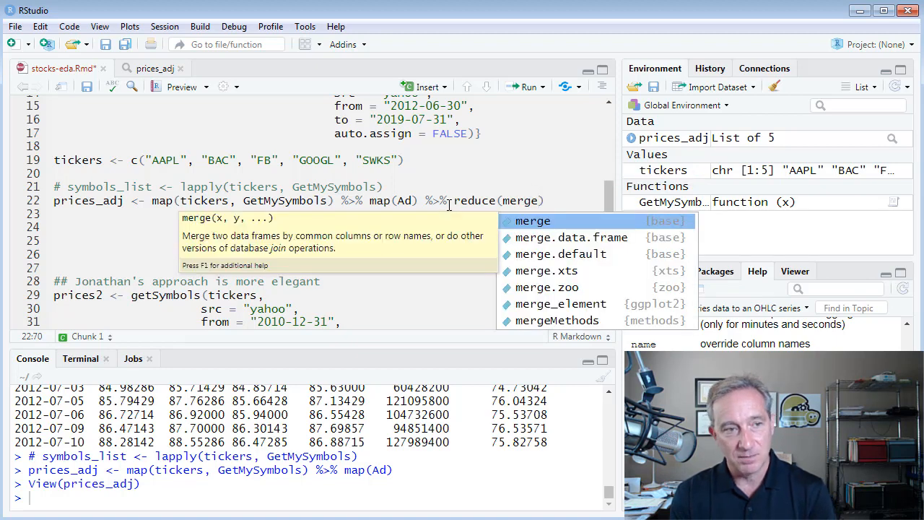
pyautogui.write('.xt')
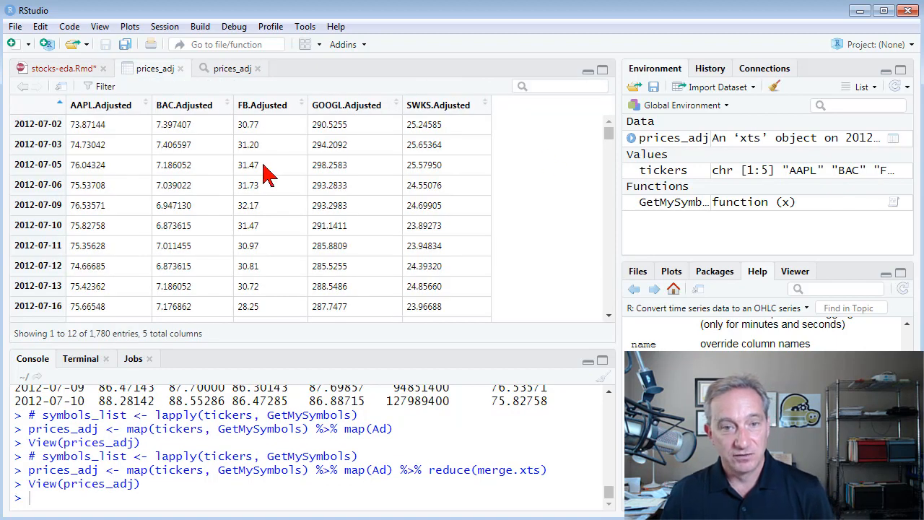
pyautogui.moveTo(202, 133)
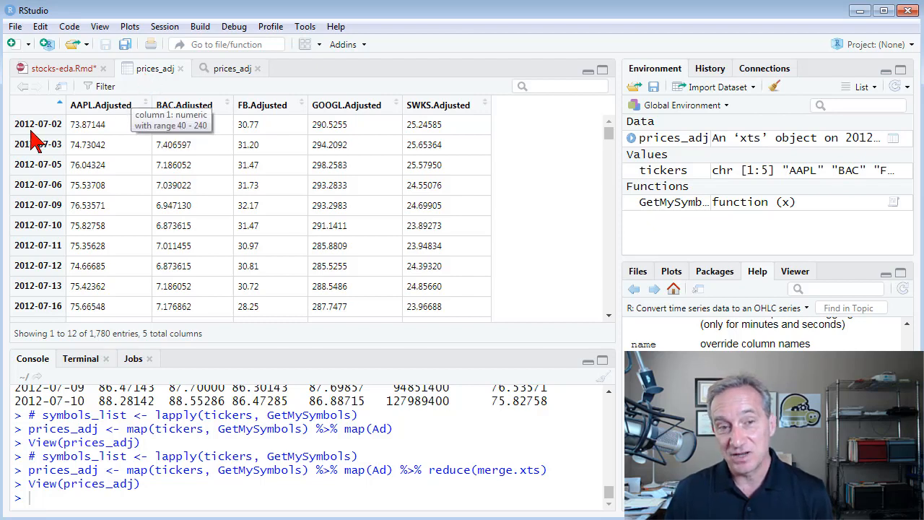
pyautogui.moveTo(133, 123)
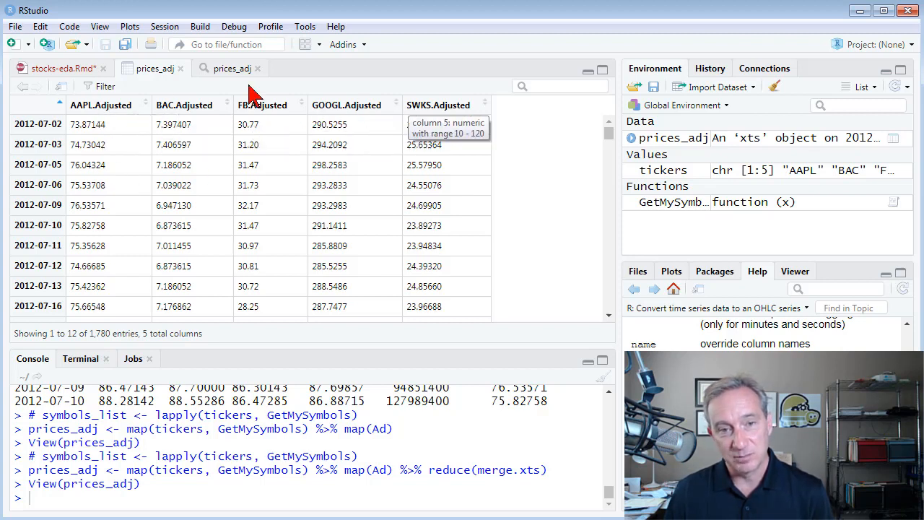
pyautogui.moveTo(267, 119)
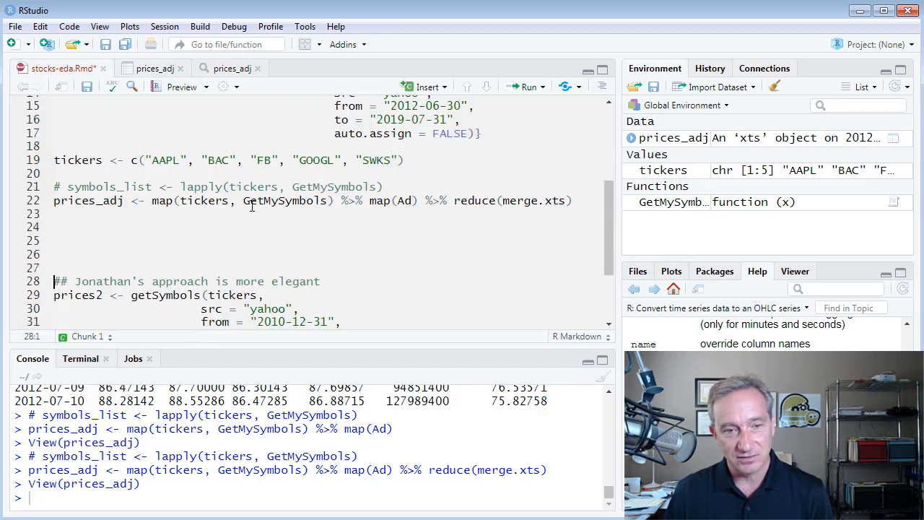
# Add names(prices_adj) <- tickers to label the columns with ticker symbols.
pyautogui.write('n')
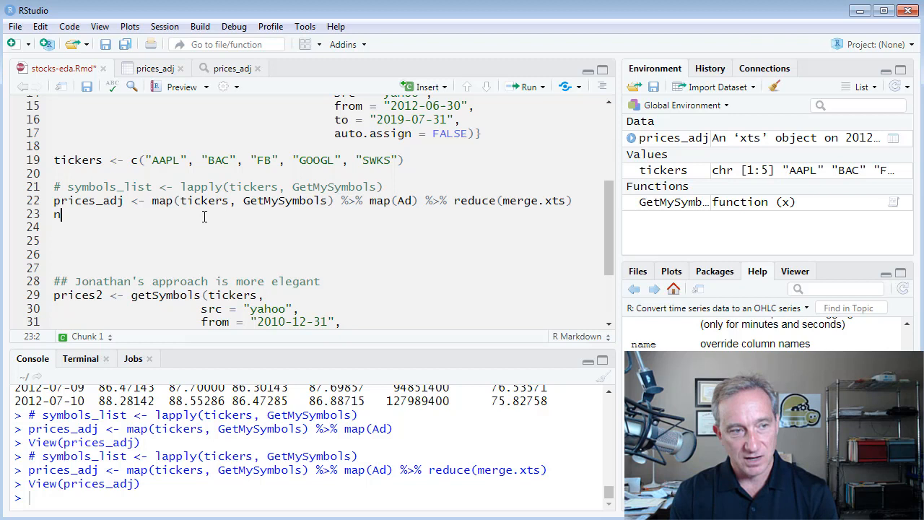
pyautogui.write('ames')
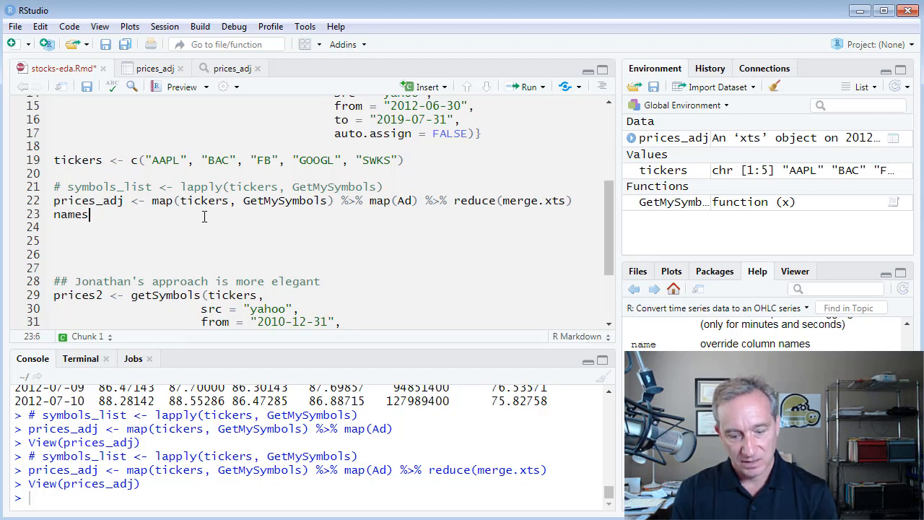
pyautogui.write('(p')
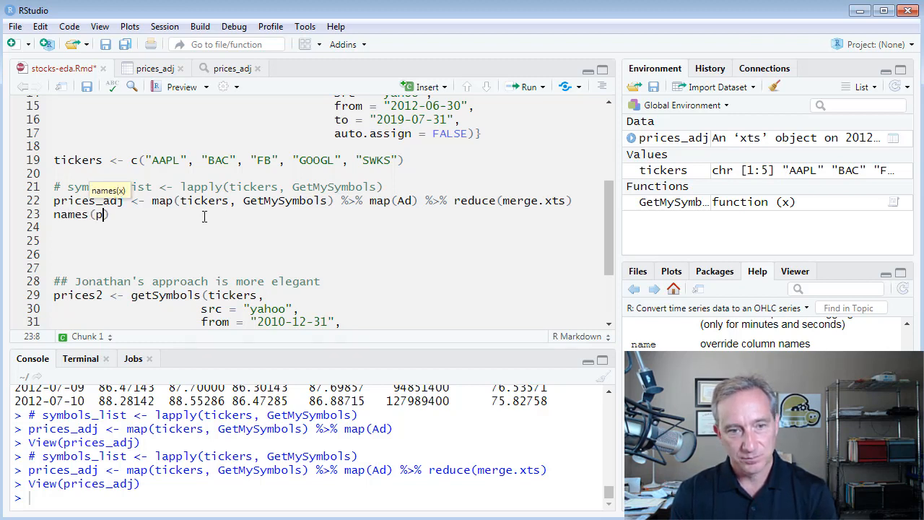
pyautogui.write('rices_adj)')
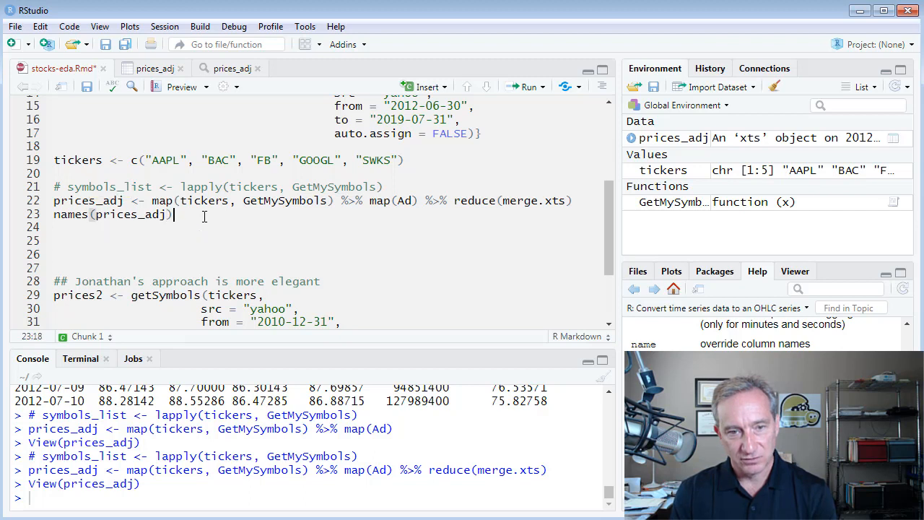
pyautogui.write('<-')
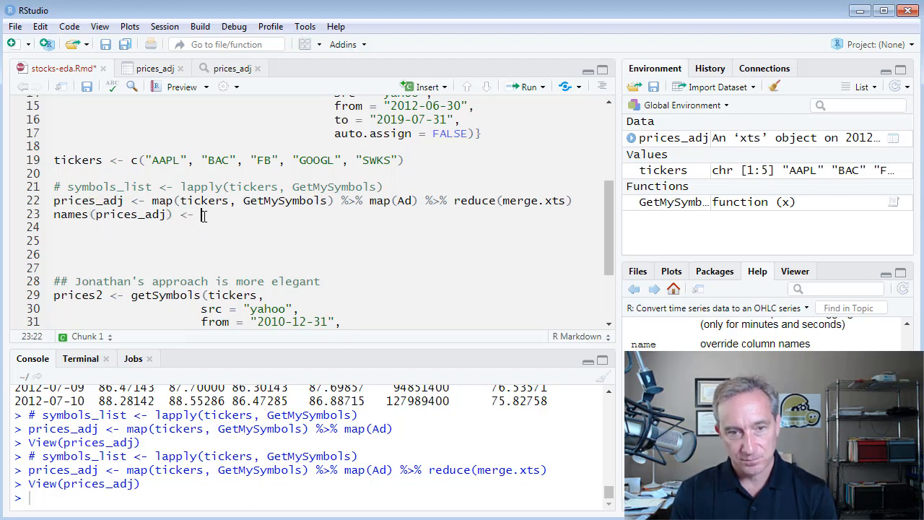
pyautogui.write('tickers')
pyautogui.click(329, 240)
pyautogui.write('prices_')
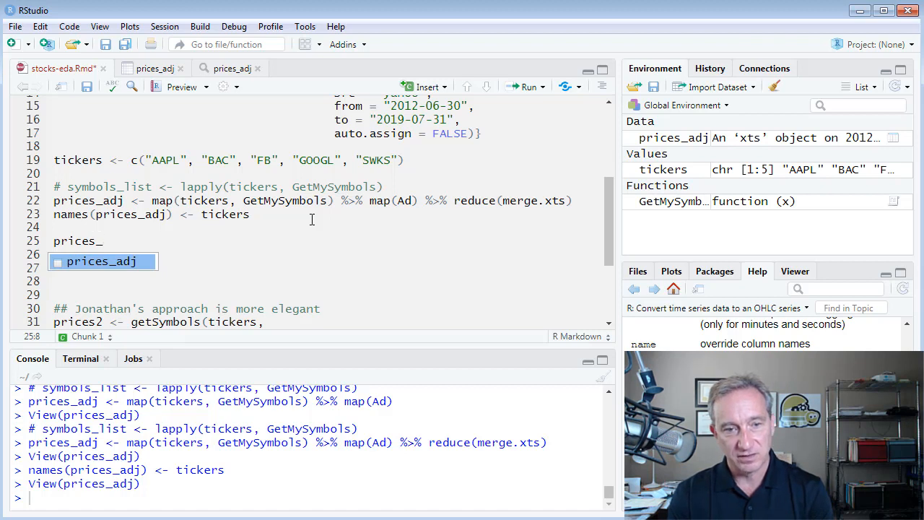
# Start a line assigning prices_monthly <- to.monthly(prices_adj).
pyautogui.write('mont')
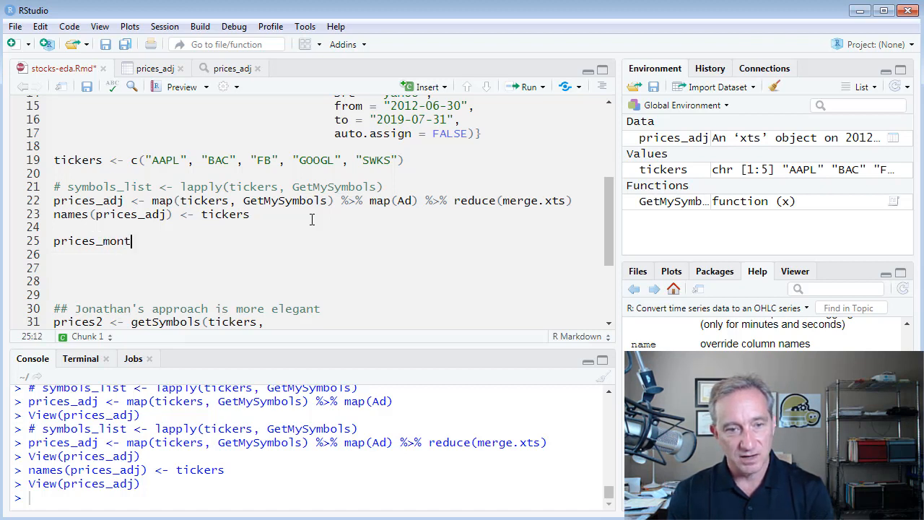
pyautogui.press('BackSpace')
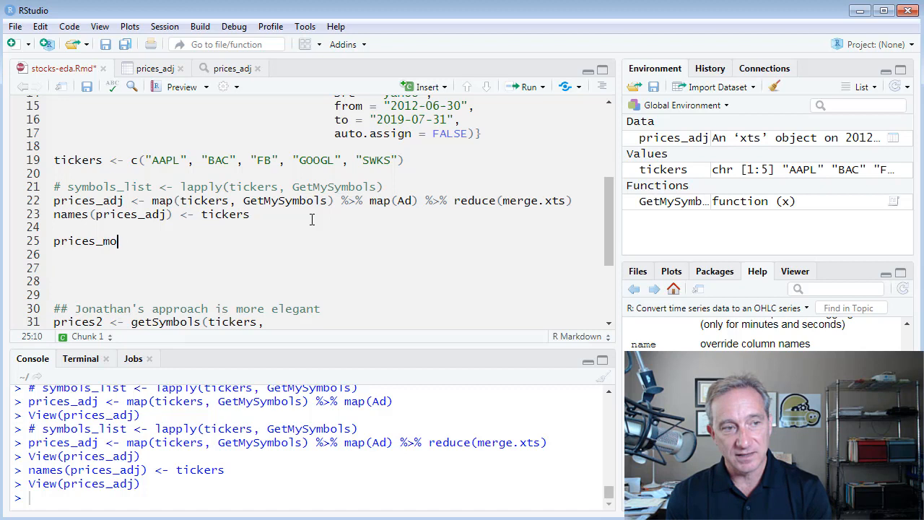
pyautogui.write('nthly')
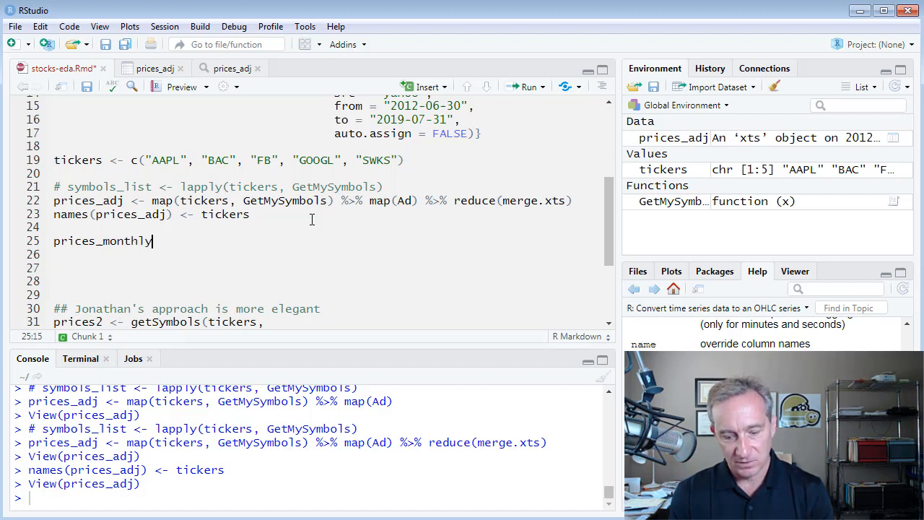
pyautogui.write('<-')
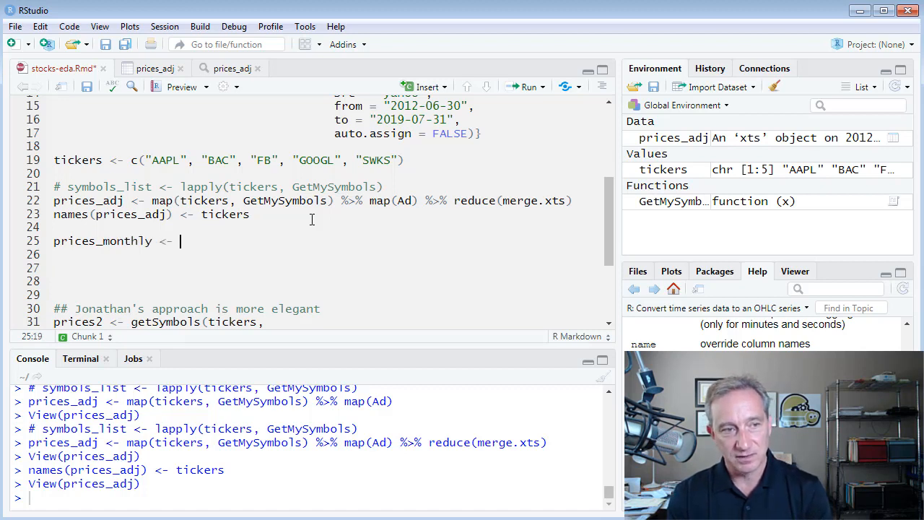
pyautogui.write('to.')
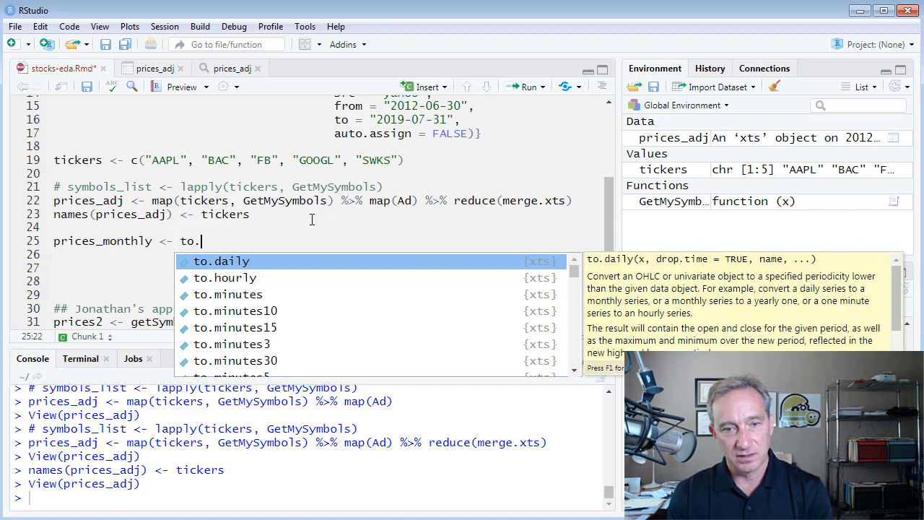
pyautogui.write('monthly(')
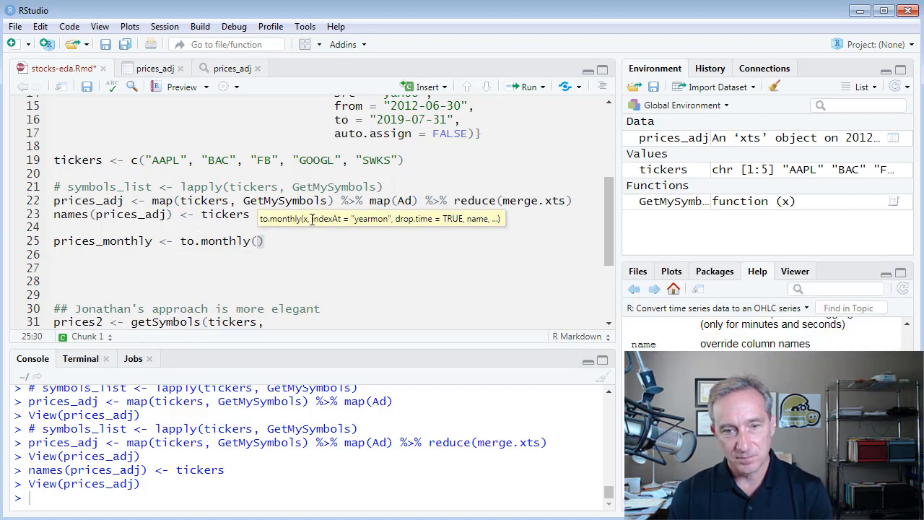
pyautogui.write('prices_adj,')
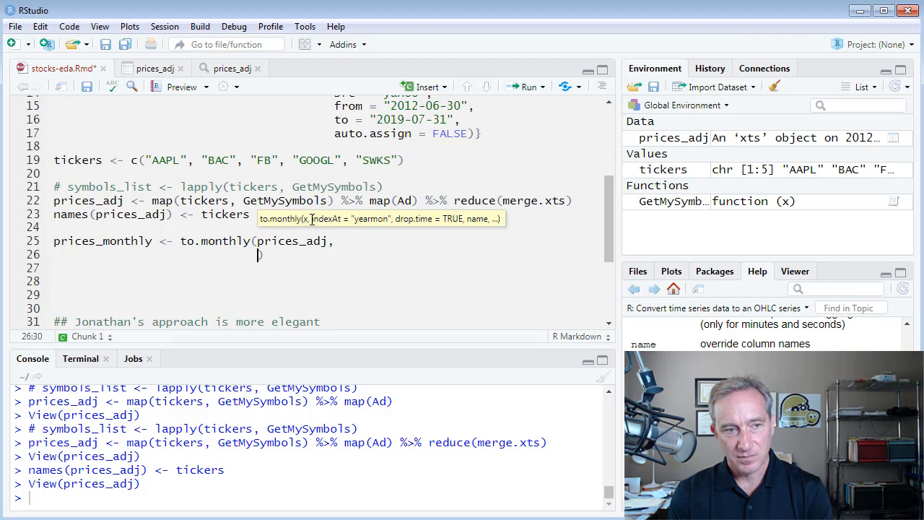
# Add indexAt = "lastof" and OHLC = FALSE arguments to the to.monthly call.
pyautogui.write('indexAt =')
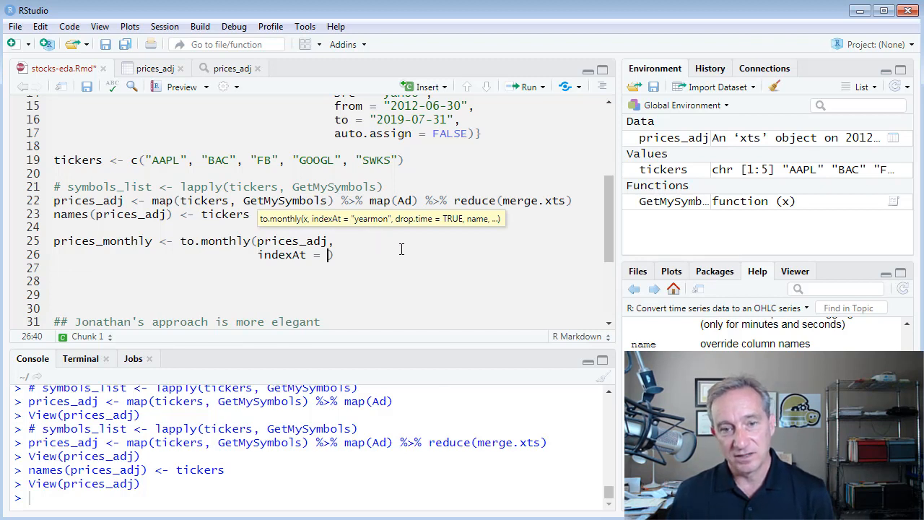
pyautogui.write('""')
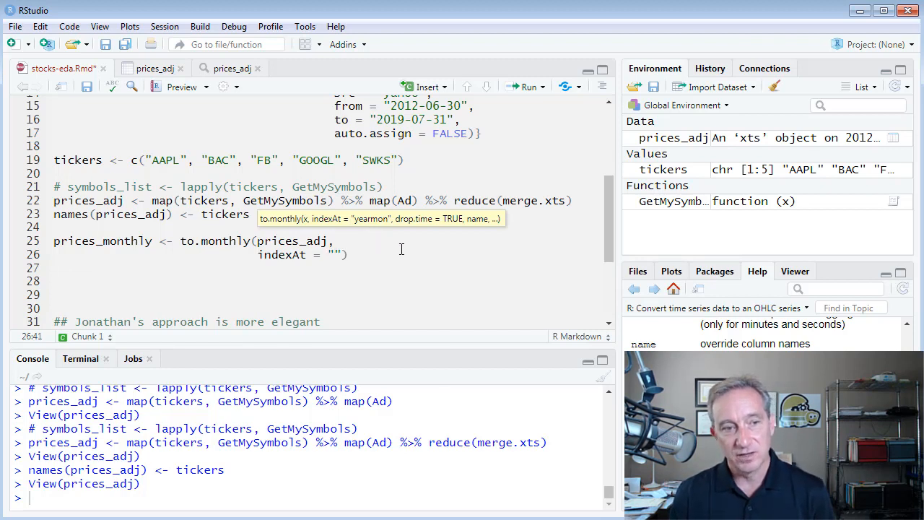
pyautogui.click(334, 254)
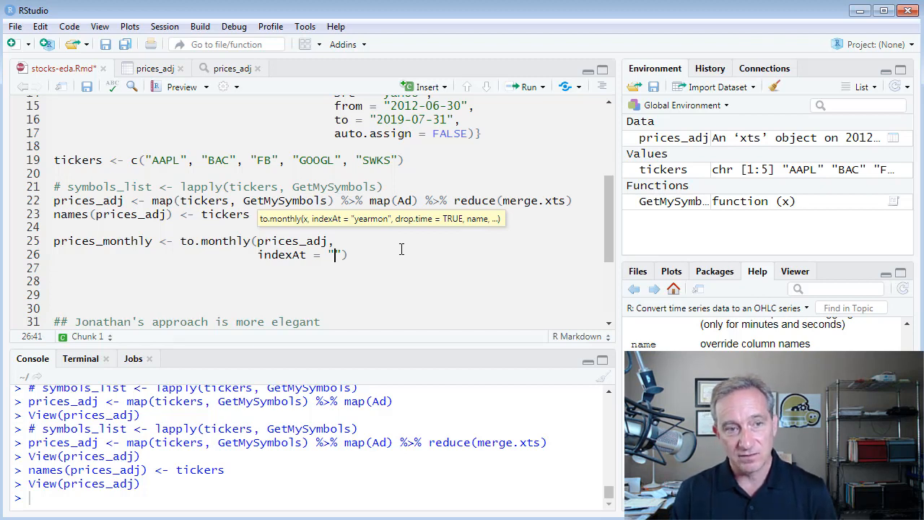
pyautogui.write('lastof')
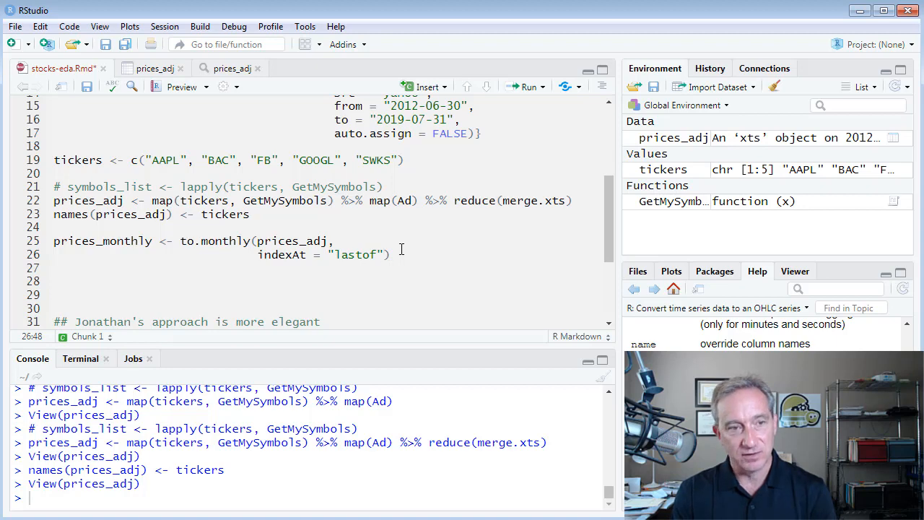
pyautogui.write('O)')
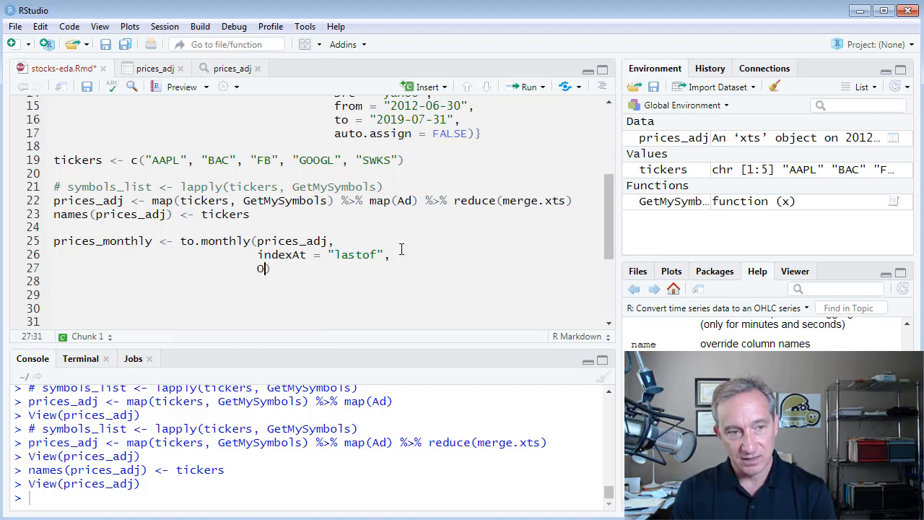
pyautogui.write('HL')
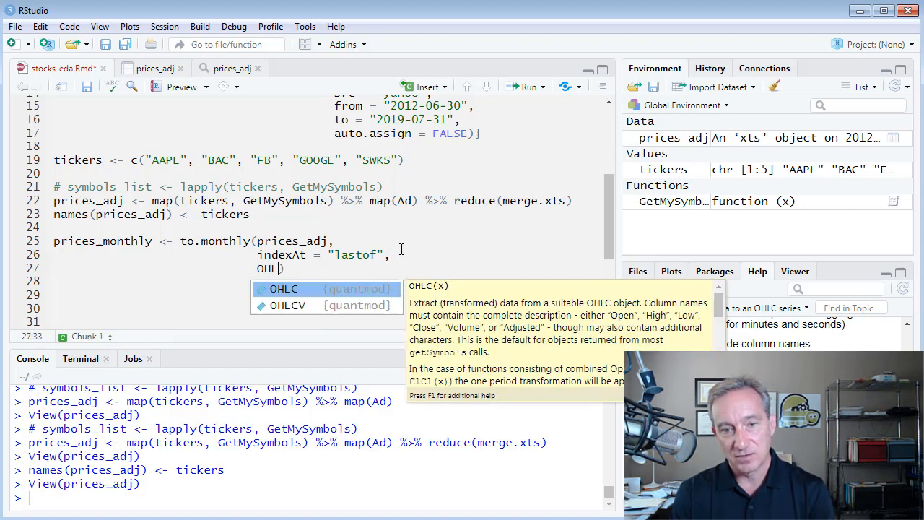
pyautogui.write('C = F')
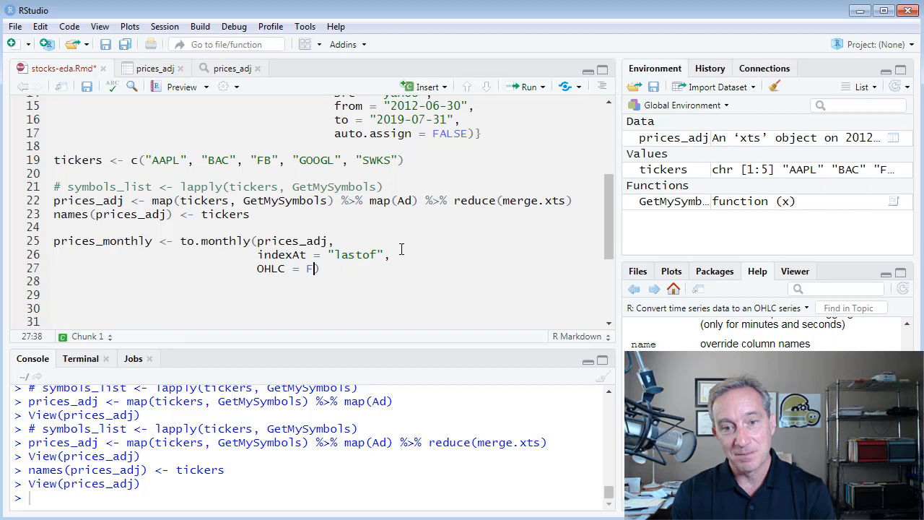
pyautogui.write('LASE')
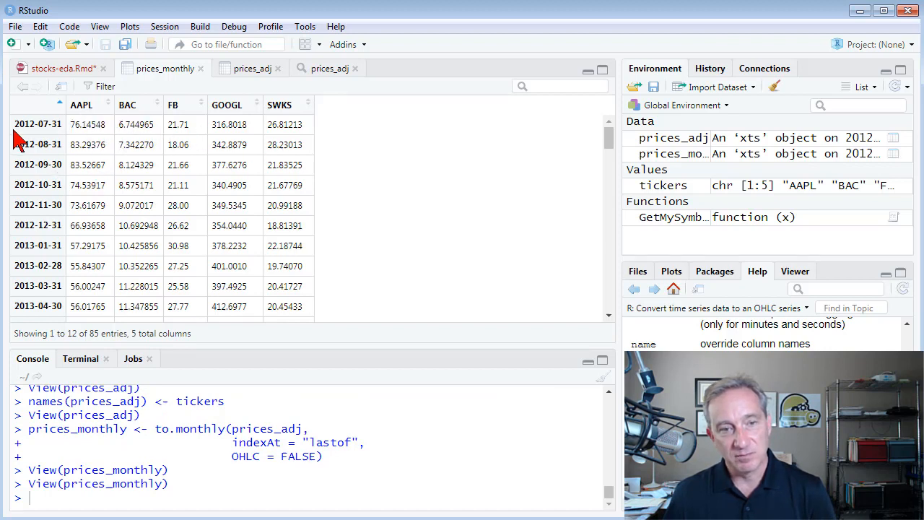
pyautogui.moveTo(38, 144)
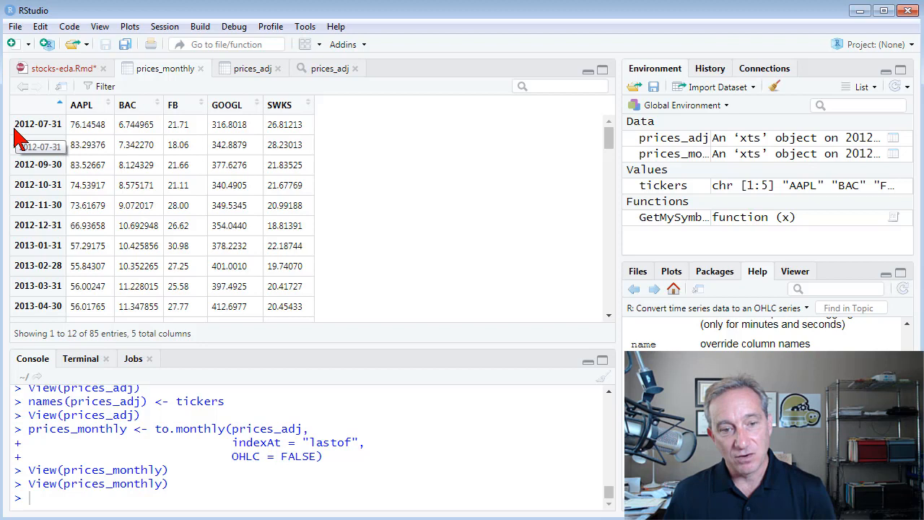
pyautogui.moveTo(40, 157)
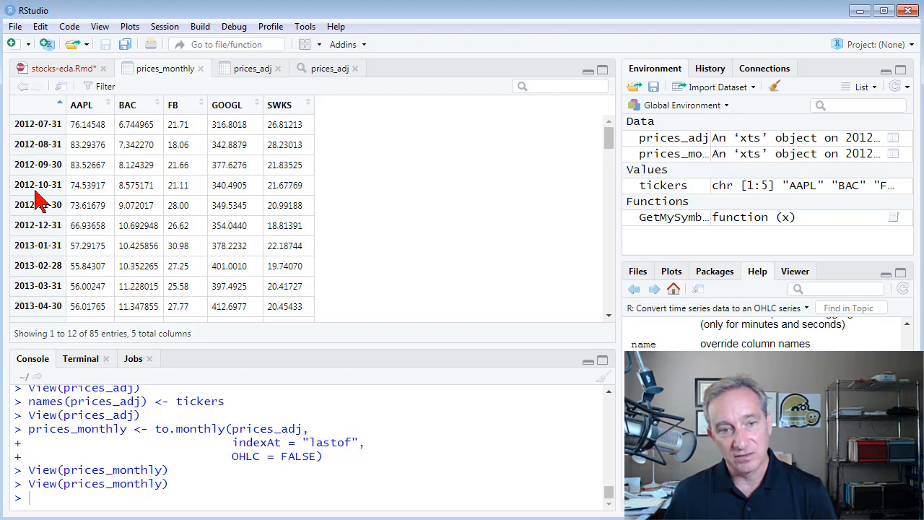
pyautogui.moveTo(37, 245)
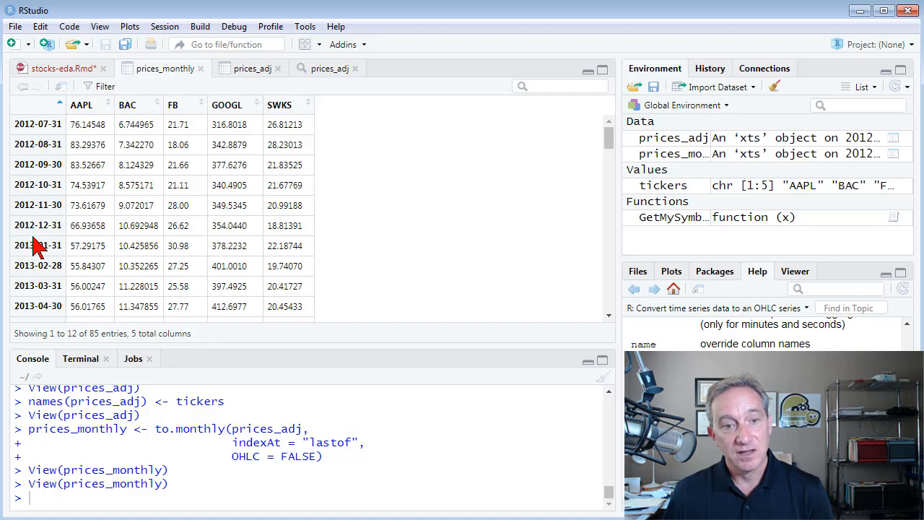
pyautogui.moveTo(68, 72)
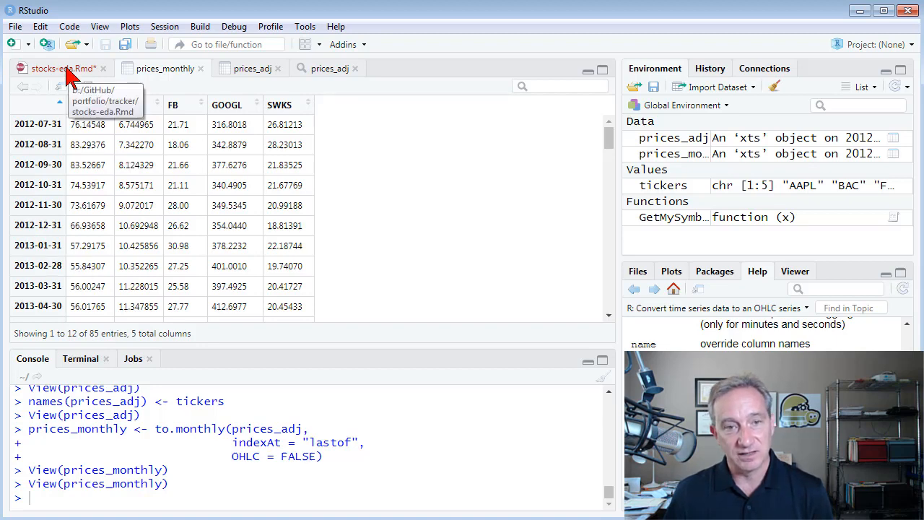
# Return to the notebook after reviewing prices_monthly's month-end rows from 2012-07-31.
pyautogui.click(60, 68)
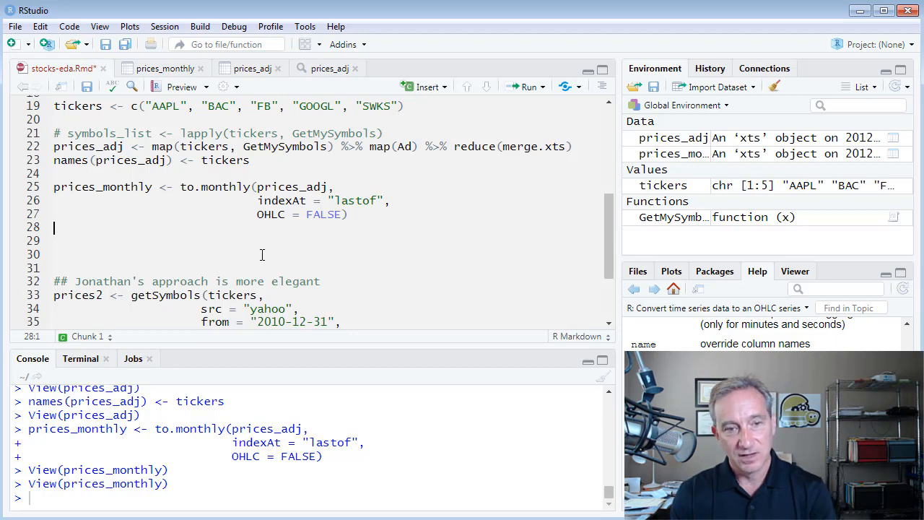
# Compute returns_monthly as Return.calculate(prices_monthly, method = "log") and view the table.
pyautogui.write('retru')
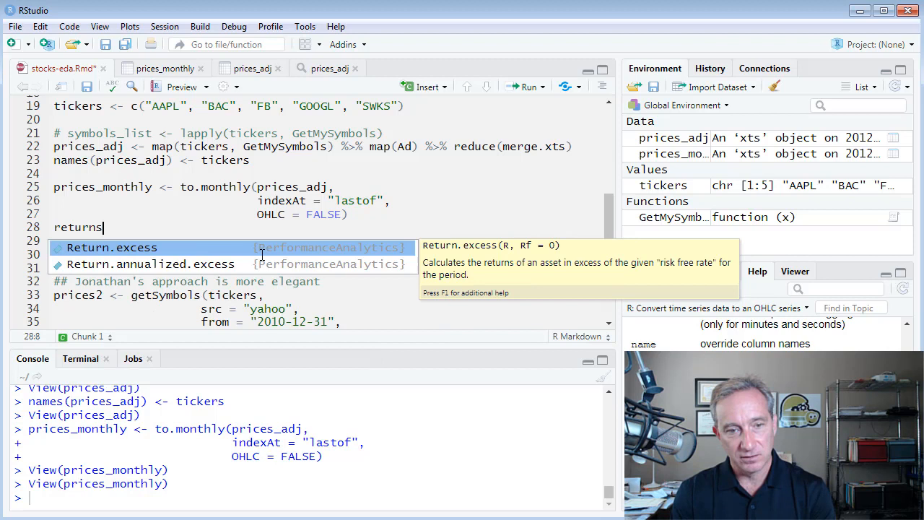
pyautogui.write('_monthly <-')
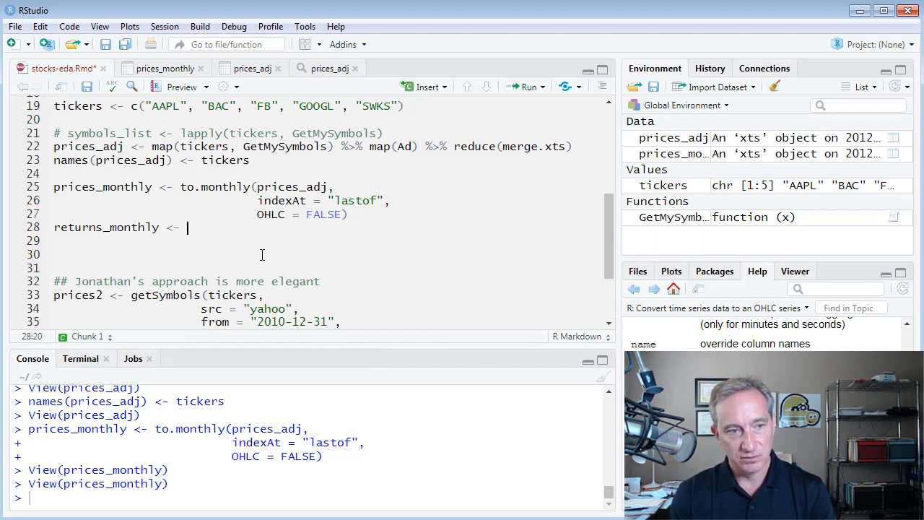
pyautogui.write('Return.calculate(')
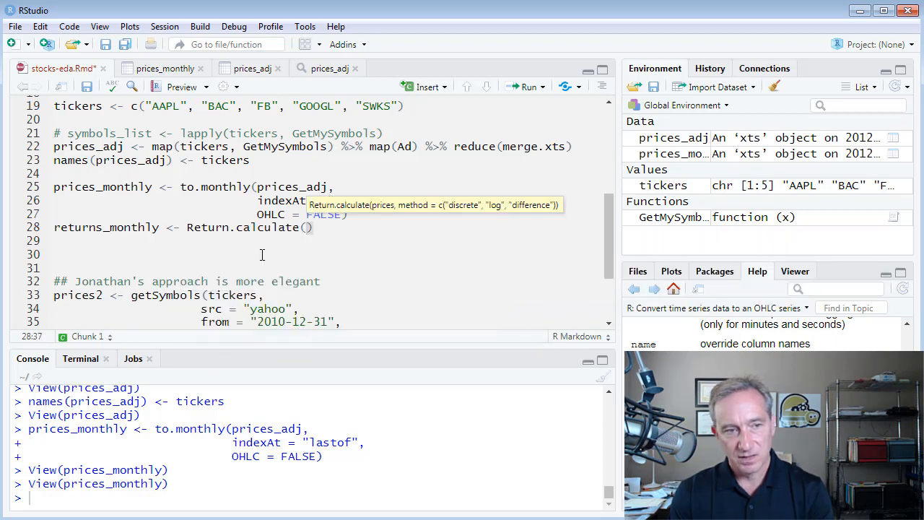
pyautogui.write('prices_monthly')
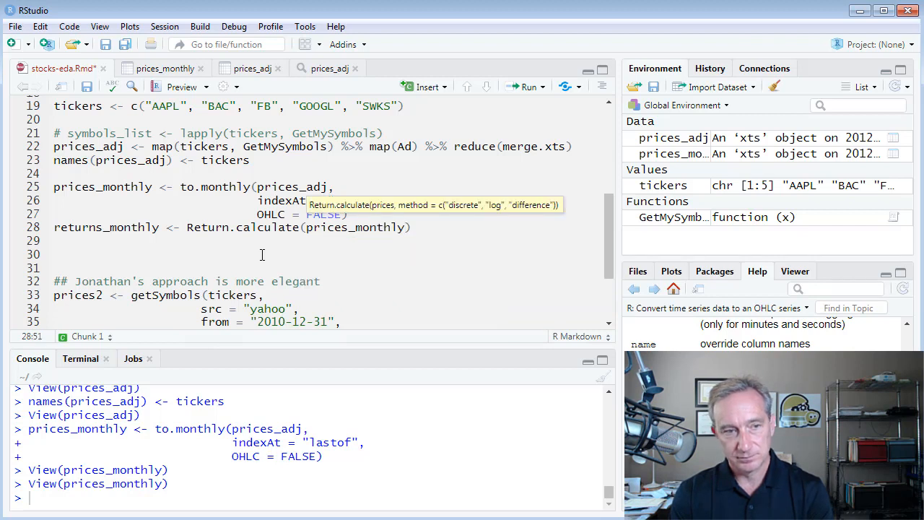
pyautogui.write('mo')
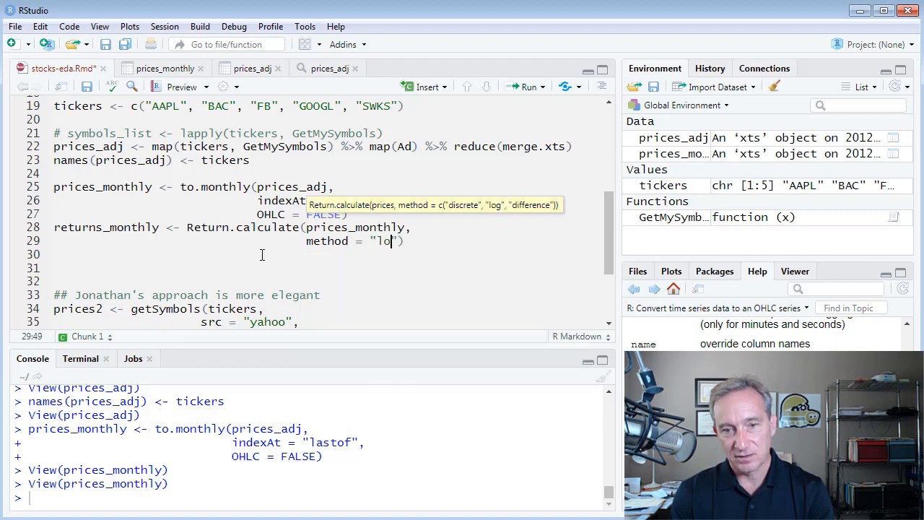
pyautogui.write('g')
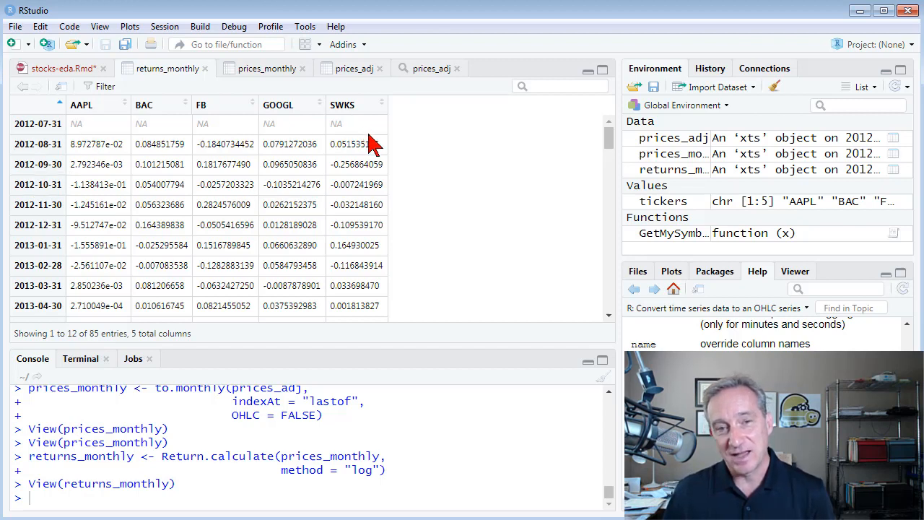
pyautogui.moveTo(260, 137)
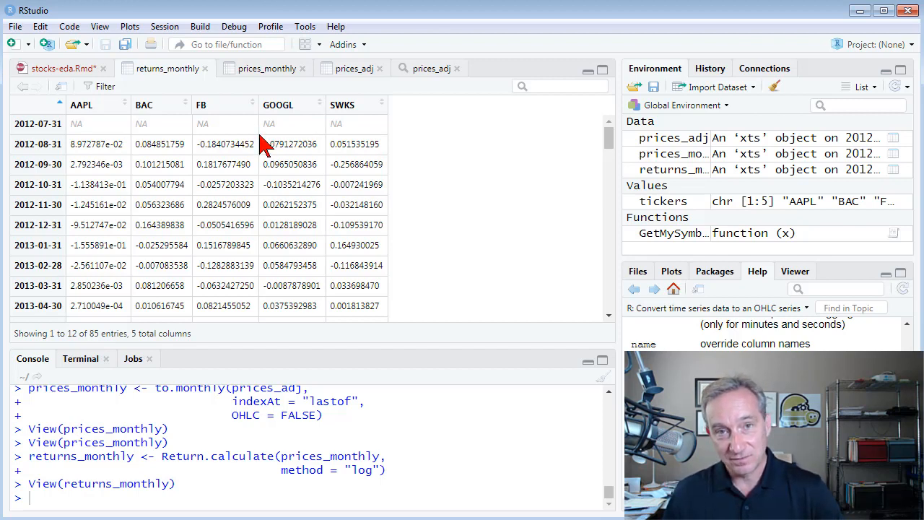
pyautogui.moveTo(78, 81)
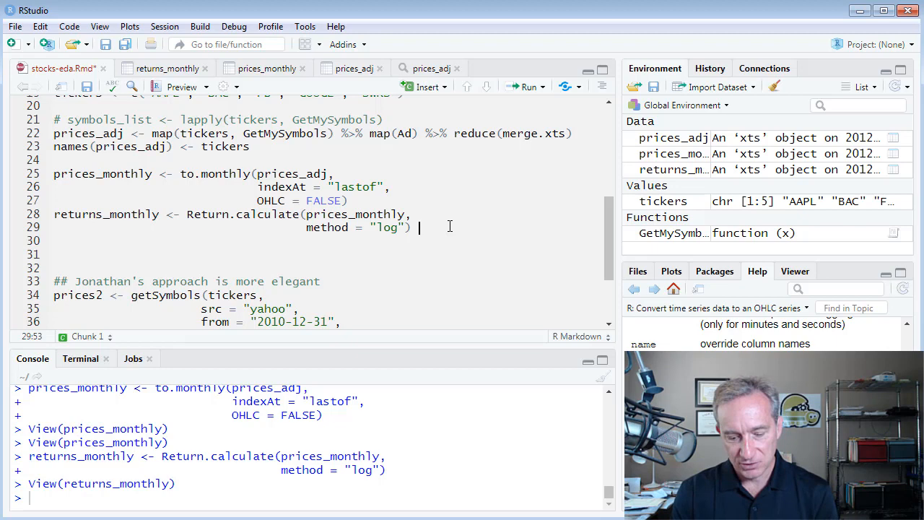
# Pipe returns_monthly into na.omit() and confirm 84 months with str(returns_monthly).
pyautogui.write('%>%')
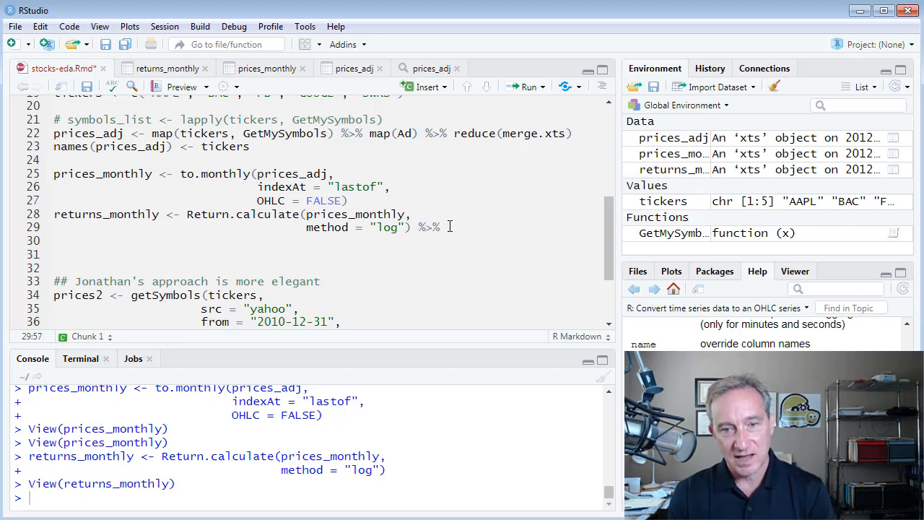
pyautogui.write('na.omi')
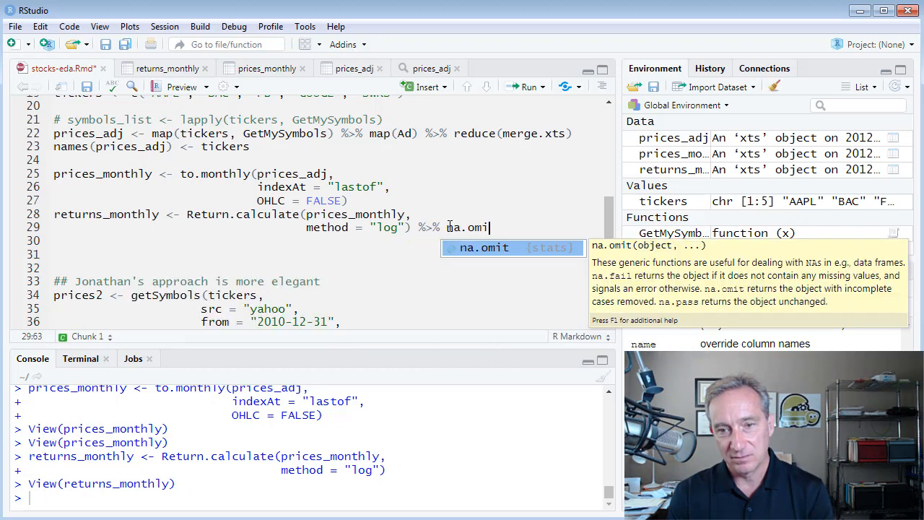
pyautogui.press('Tab')
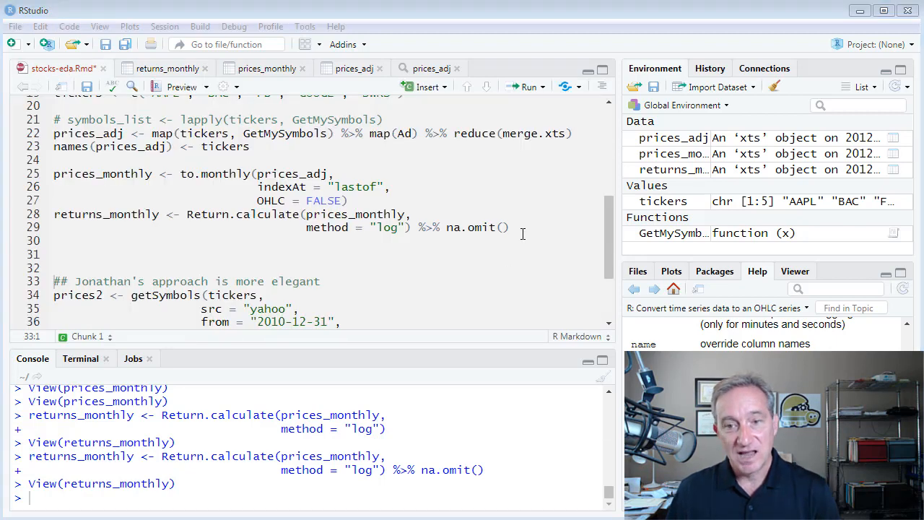
pyautogui.write('re')
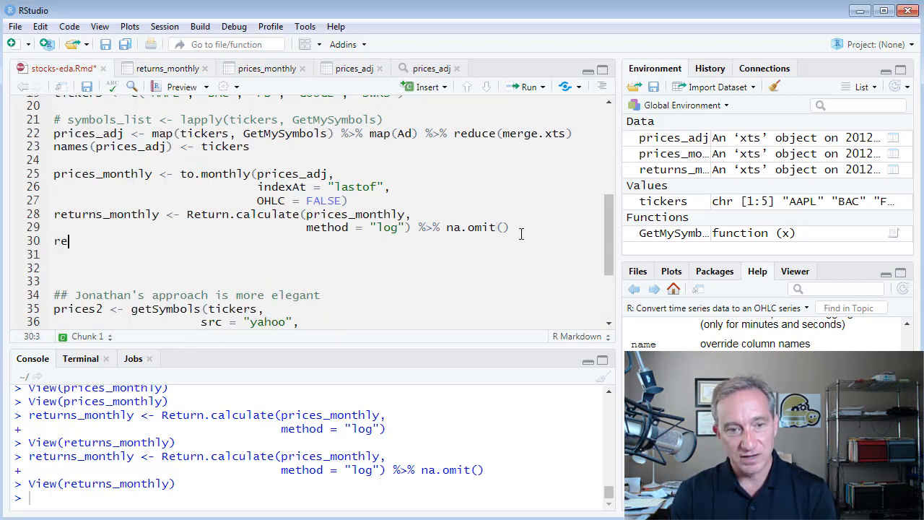
pyautogui.write('tu')
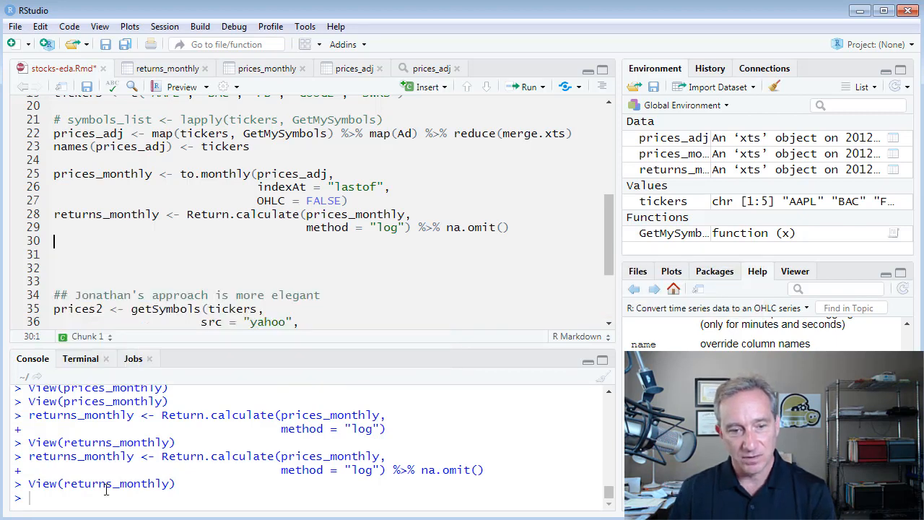
pyautogui.write('str(returns_monthly')
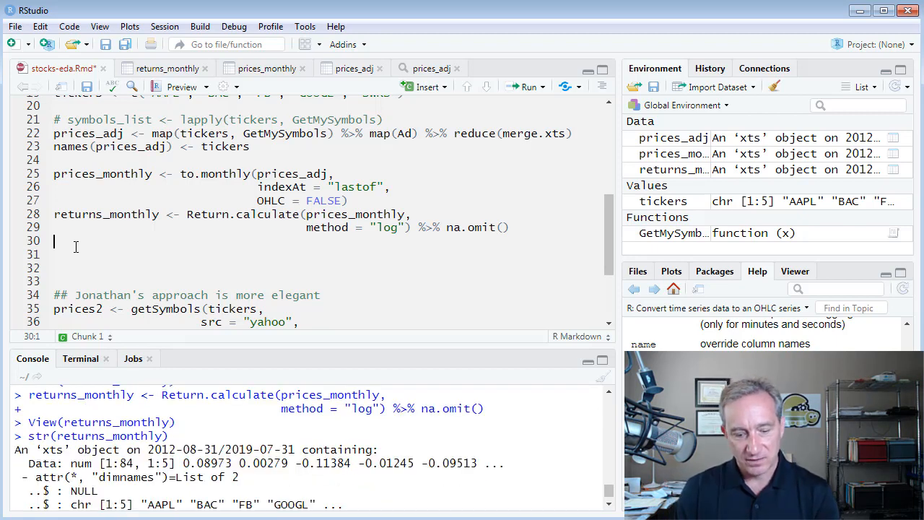
# Create the returns matrix with as.matrix(returns_monthly).
pyautogui.write('returns <- as.matrix(')
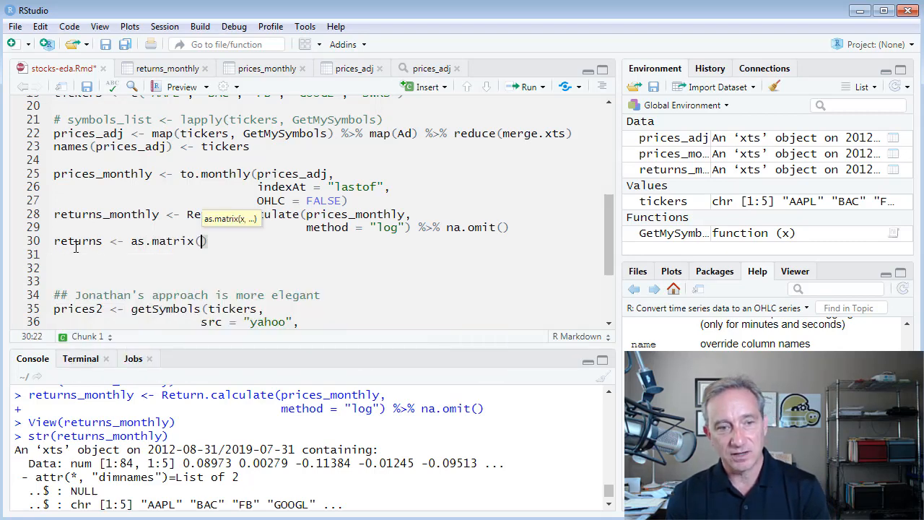
pyautogui.write('returns_monthly')
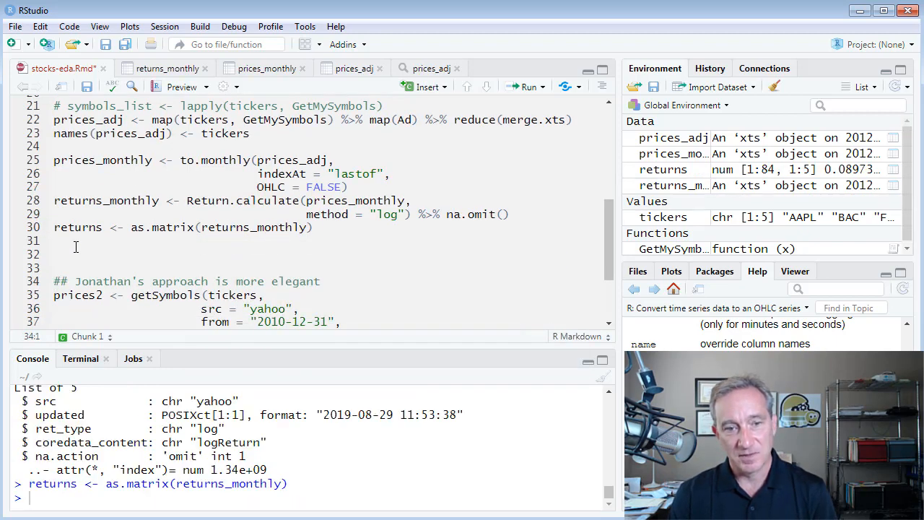
pyautogui.click(65, 241)
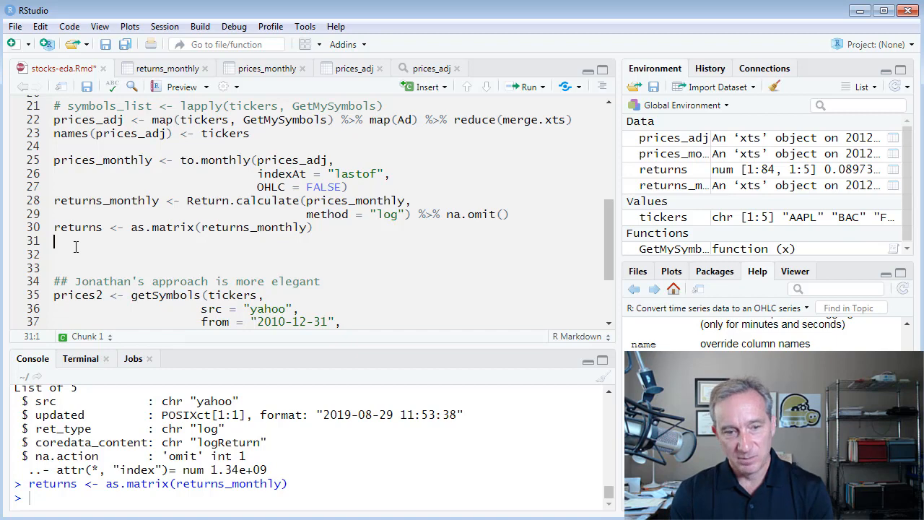
# Plot a histogram of BAC with ggplot(returns_monthly, aes(x = BAC)) + geom_histogram().
pyautogui.write('ggplot()')
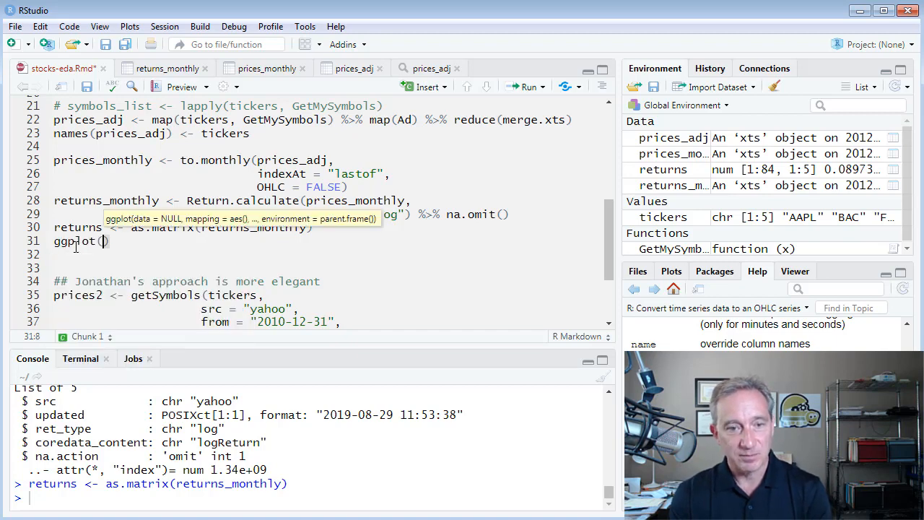
pyautogui.write('returns_monthly,')
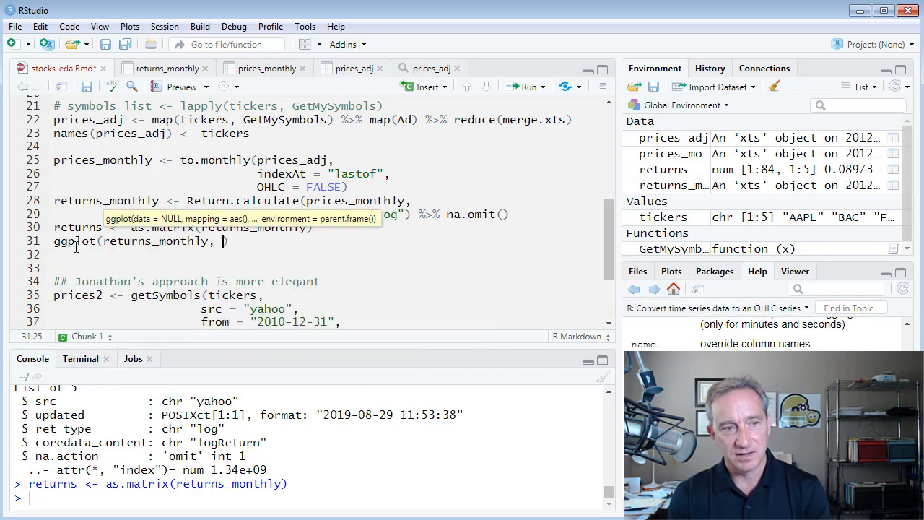
pyautogui.write('aeas')
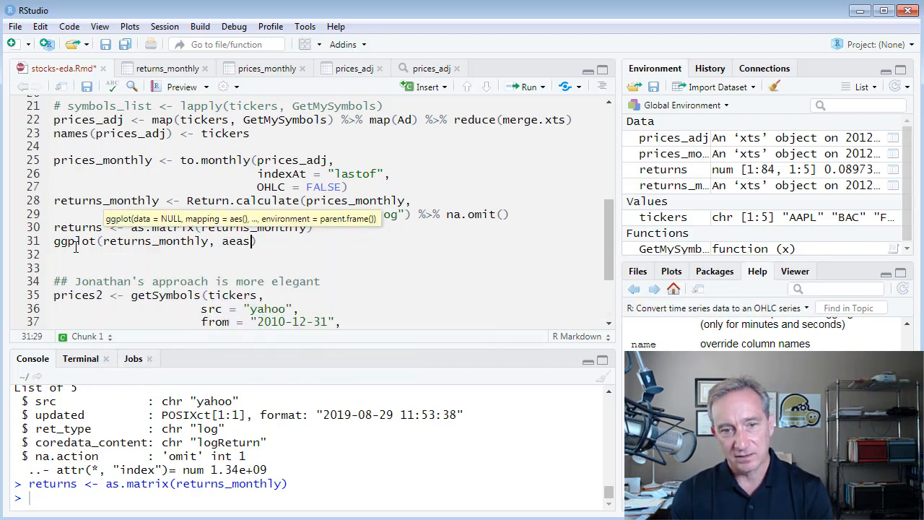
pyautogui.write('(')
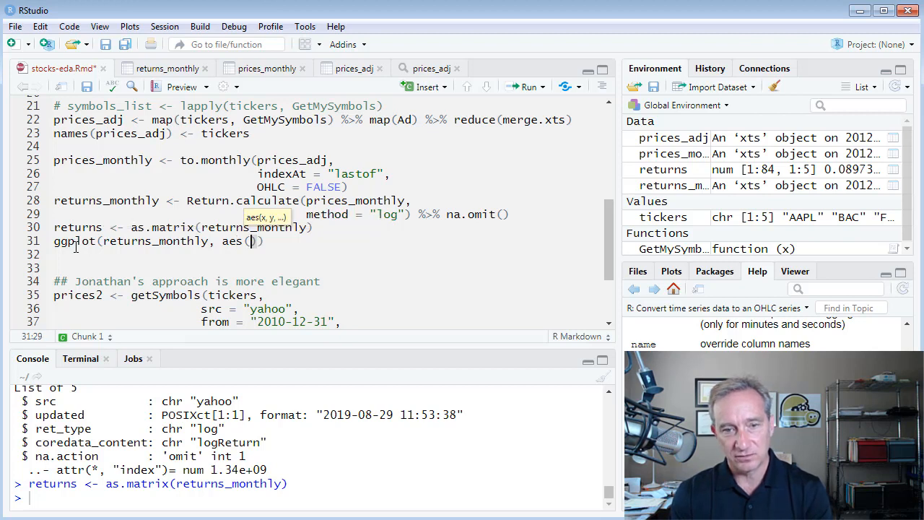
pyautogui.write('x = BAC')
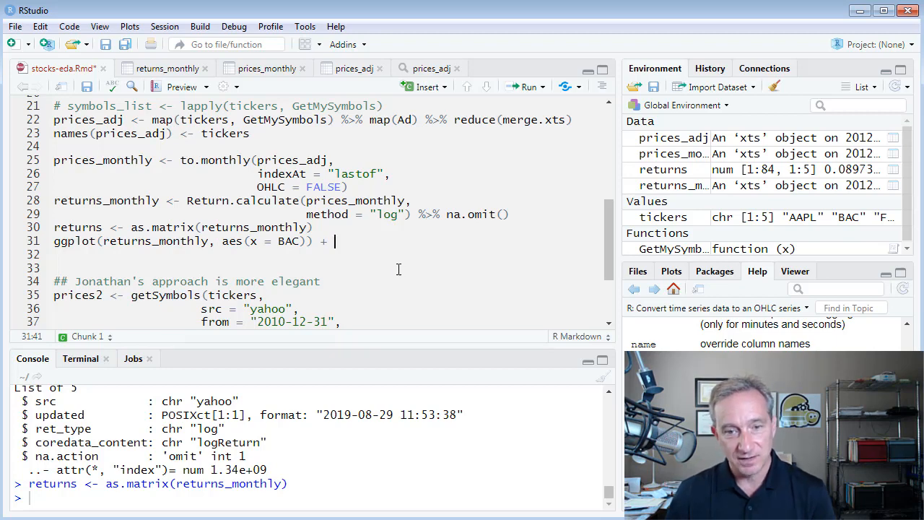
pyautogui.write('geom')
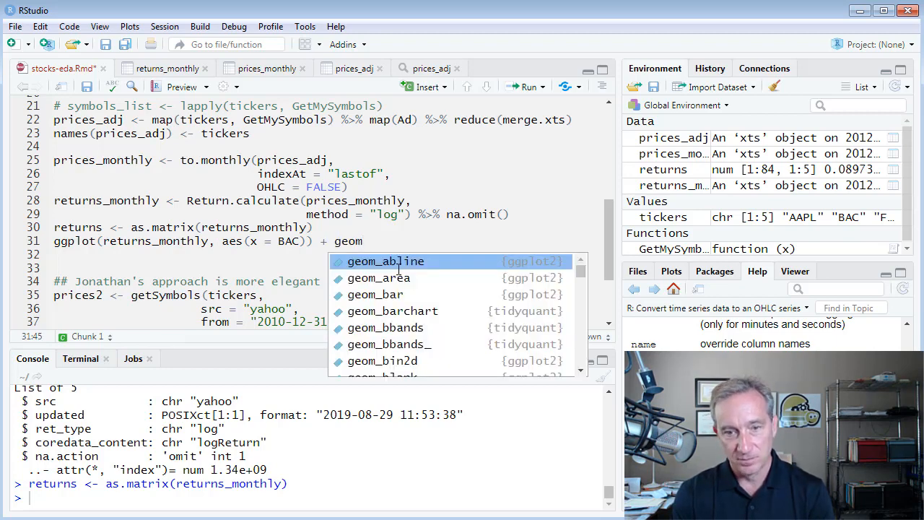
pyautogui.write('hi')
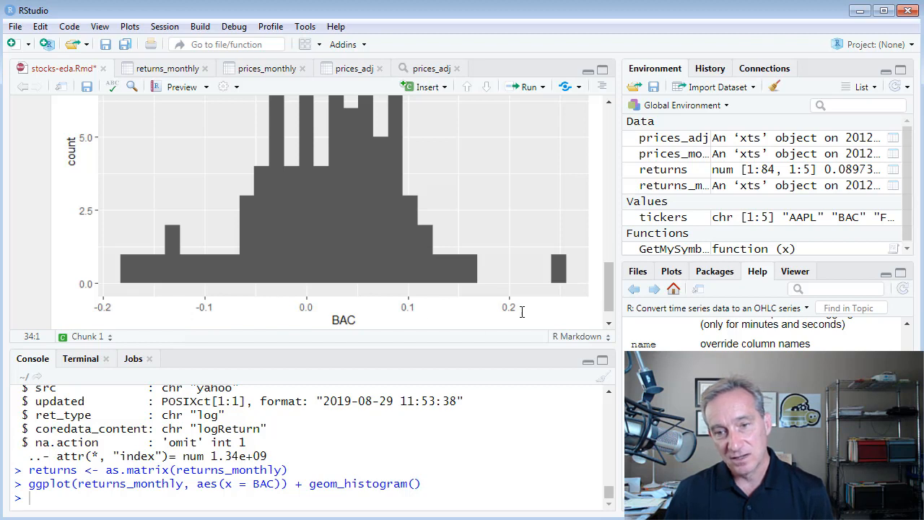
pyautogui.moveTo(534, 304)
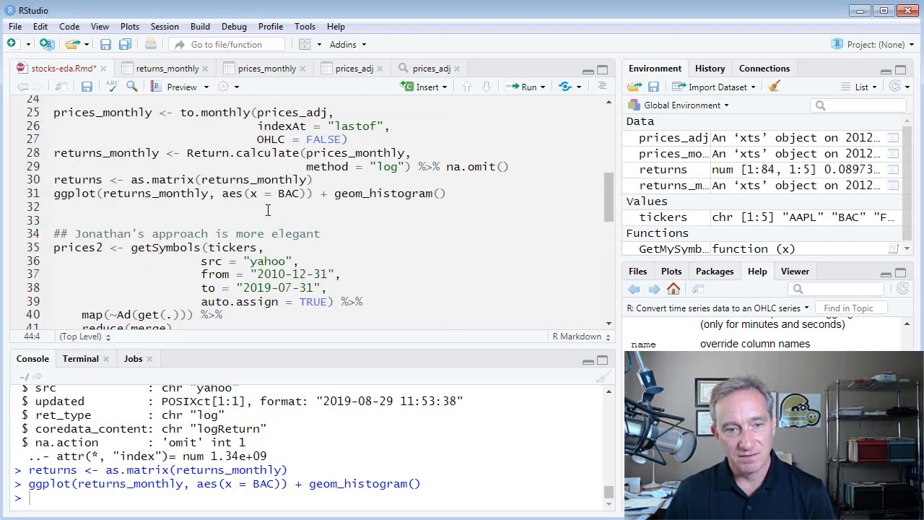
# Compute cor(returns) and plot it with corrplot using method = "number".
pyautogui.write('cor')
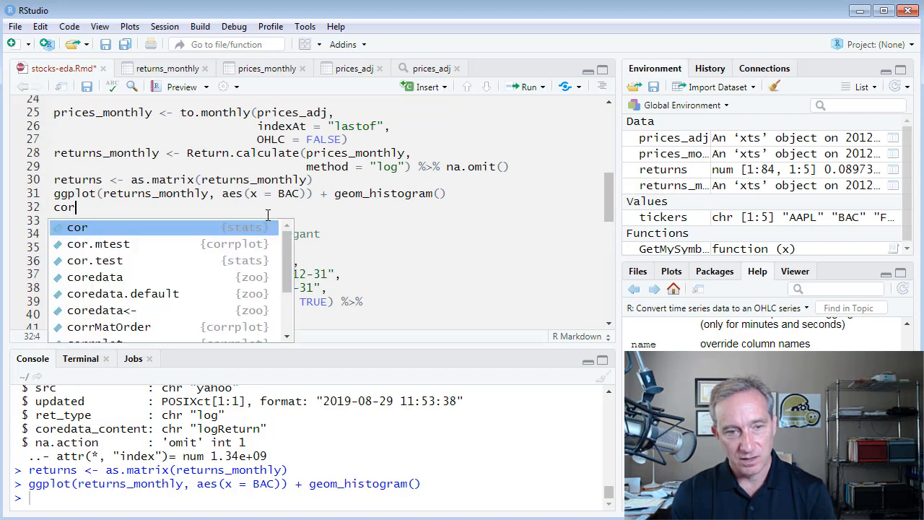
pyautogui.write('(returns')
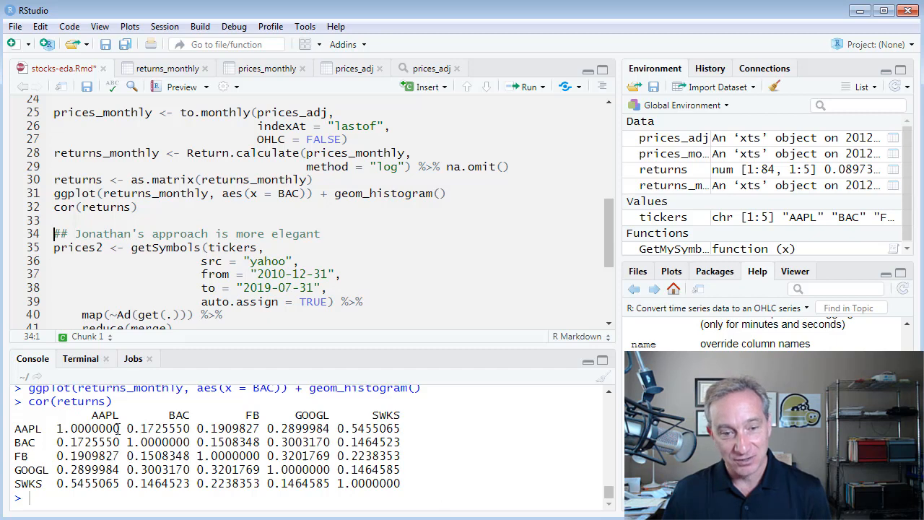
pyautogui.moveTo(33, 426)
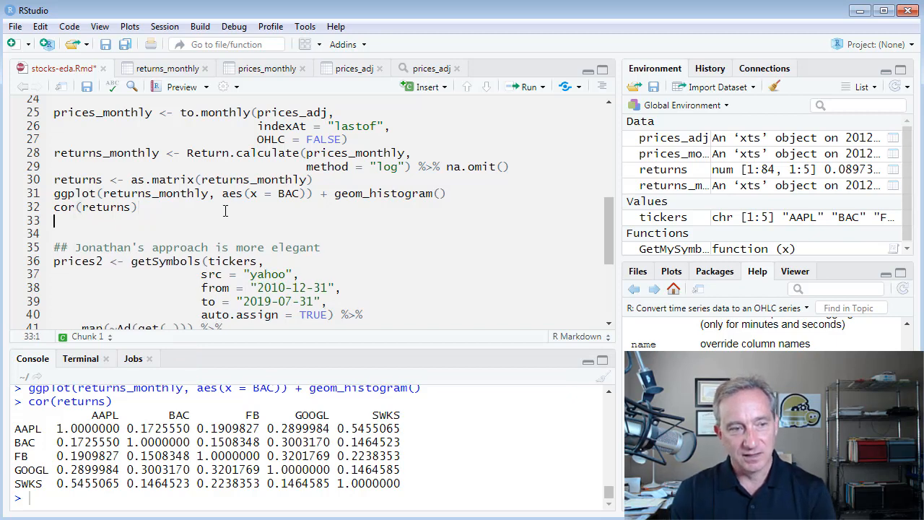
pyautogui.write('co')
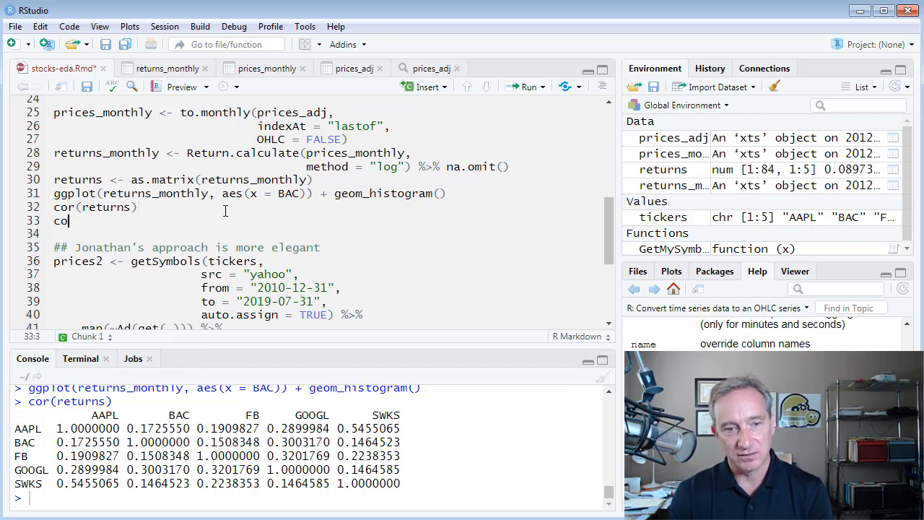
pyautogui.write('rrplot(cor')
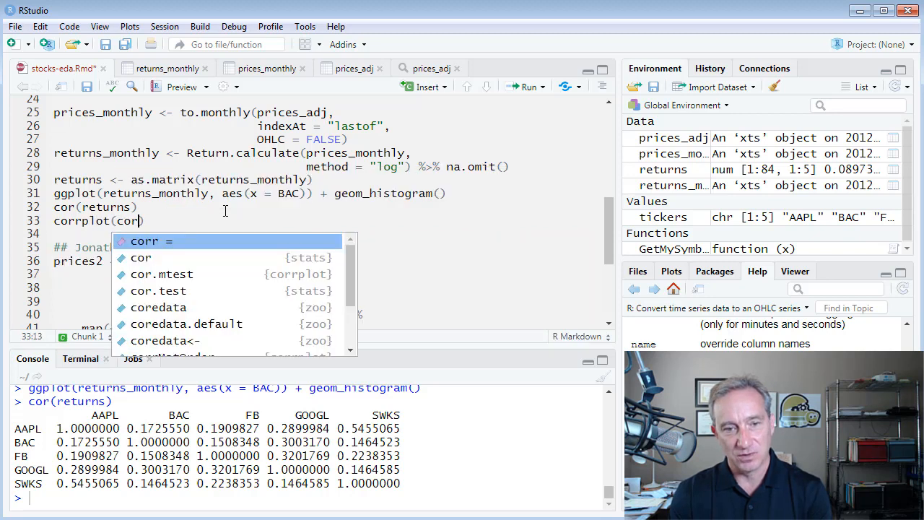
pyautogui.write('returns')
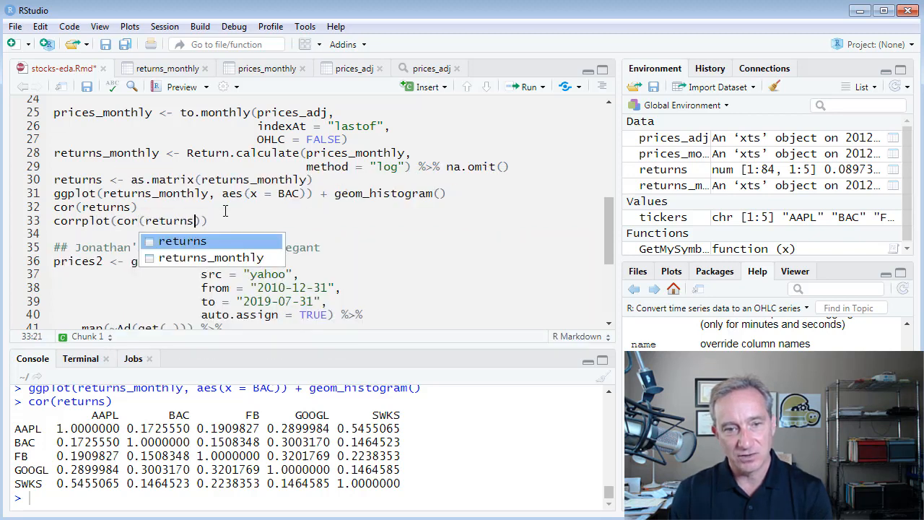
pyautogui.write(', method =')
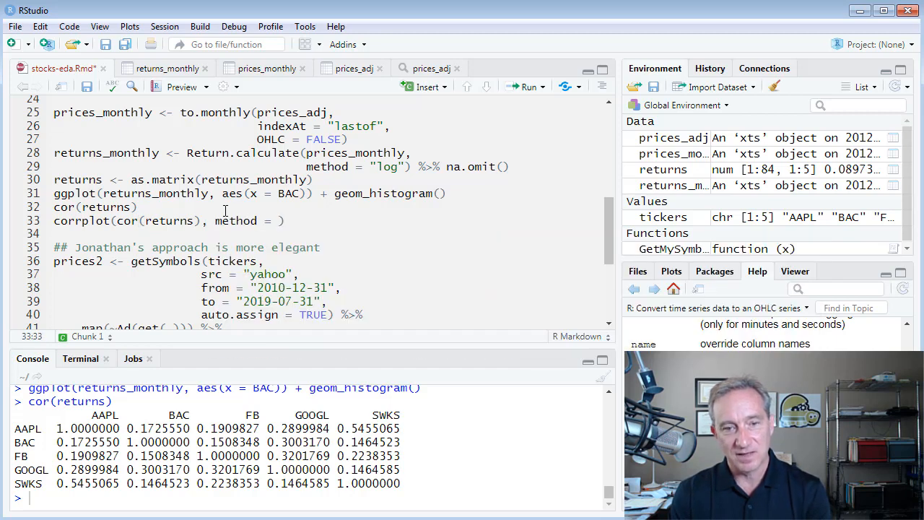
pyautogui.write('numbe')
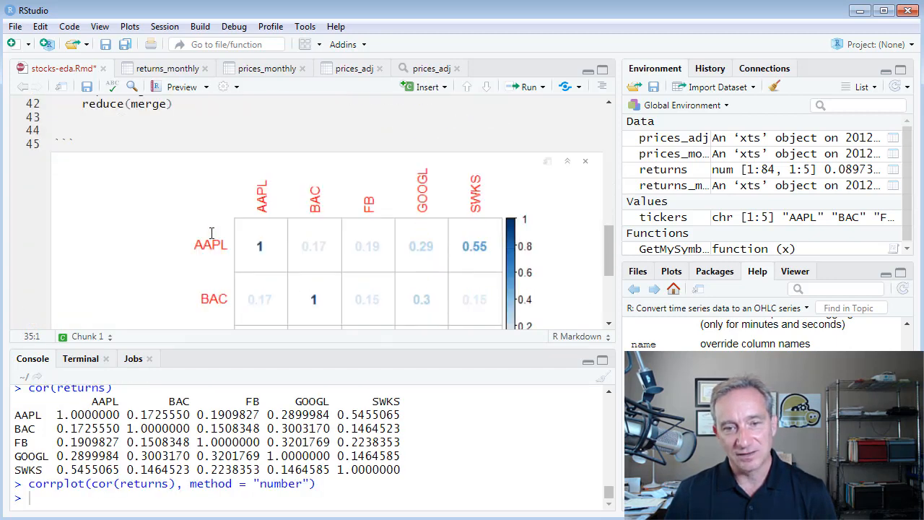
pyautogui.scroll(-3)
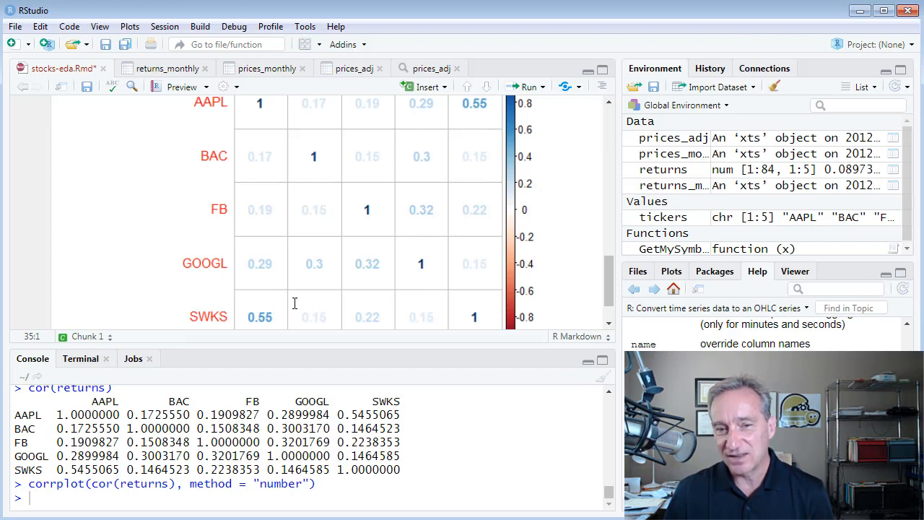
pyautogui.moveTo(426, 157)
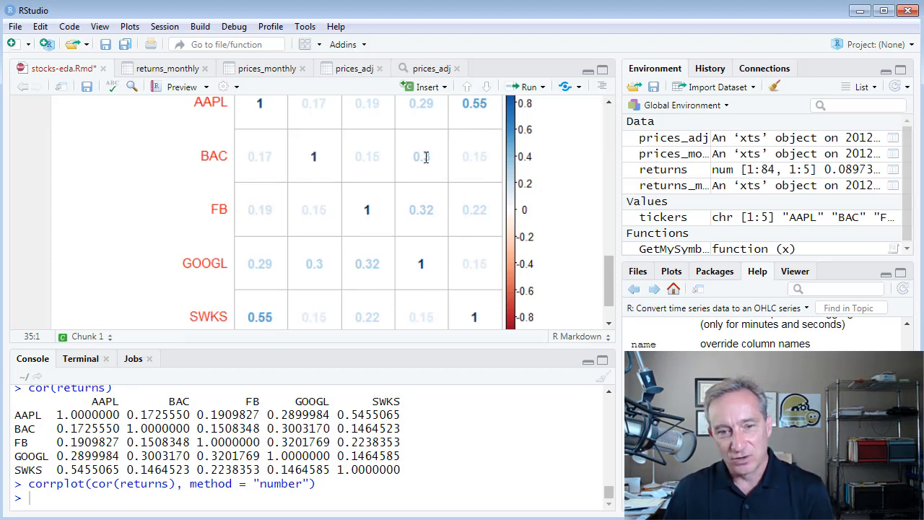
pyautogui.moveTo(252, 290)
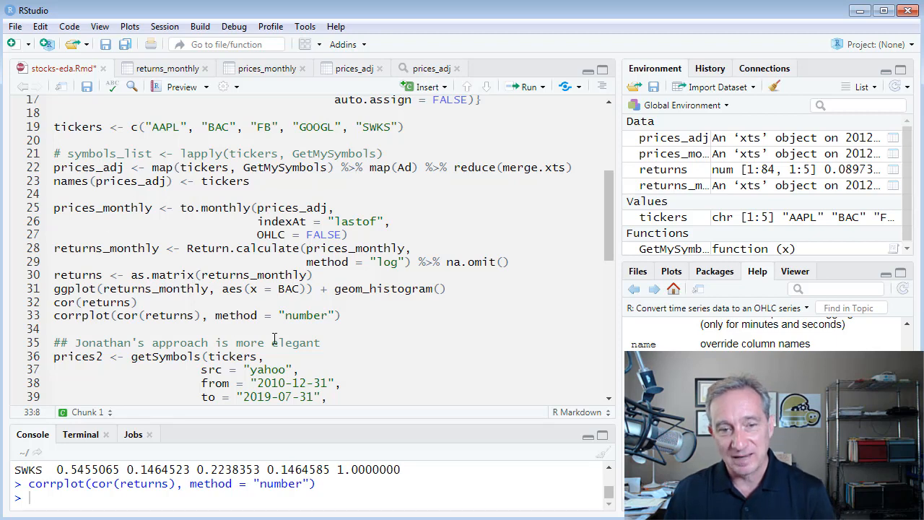
# Select GetMySymbols, then highlight getSymbols and the map step in Jonathan's alternative code.
pyautogui.scroll(-3)
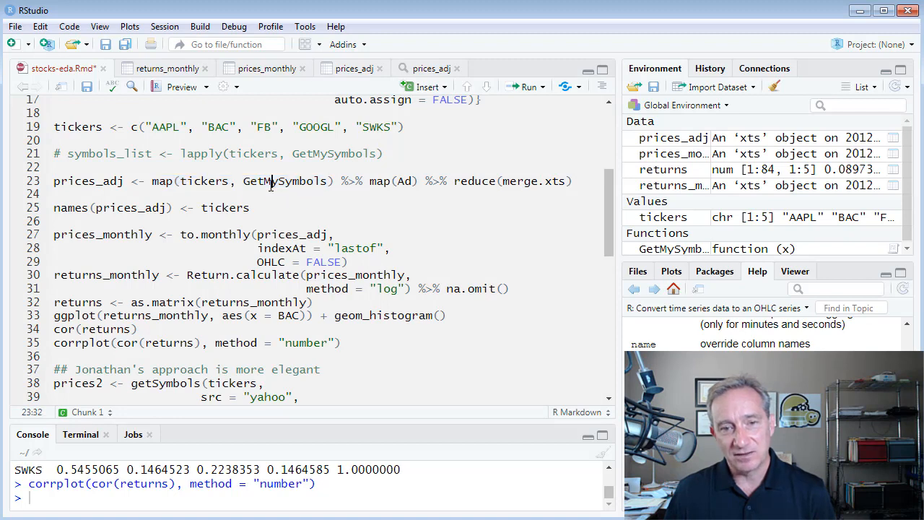
pyautogui.doubleClick(285, 181)
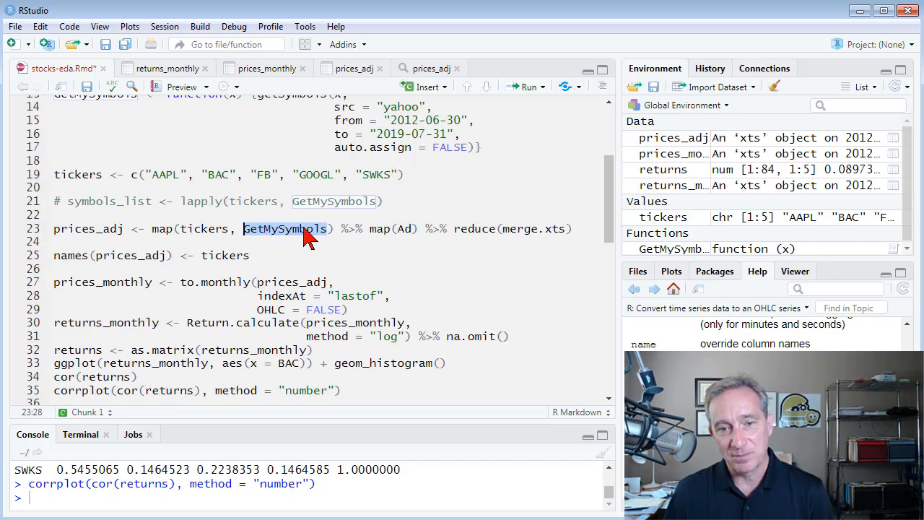
pyautogui.moveTo(191, 232)
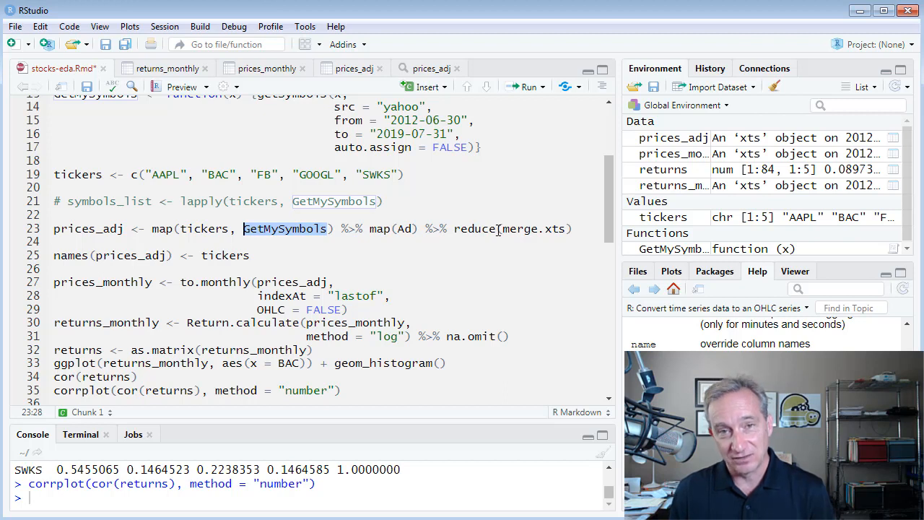
pyautogui.moveTo(473, 229)
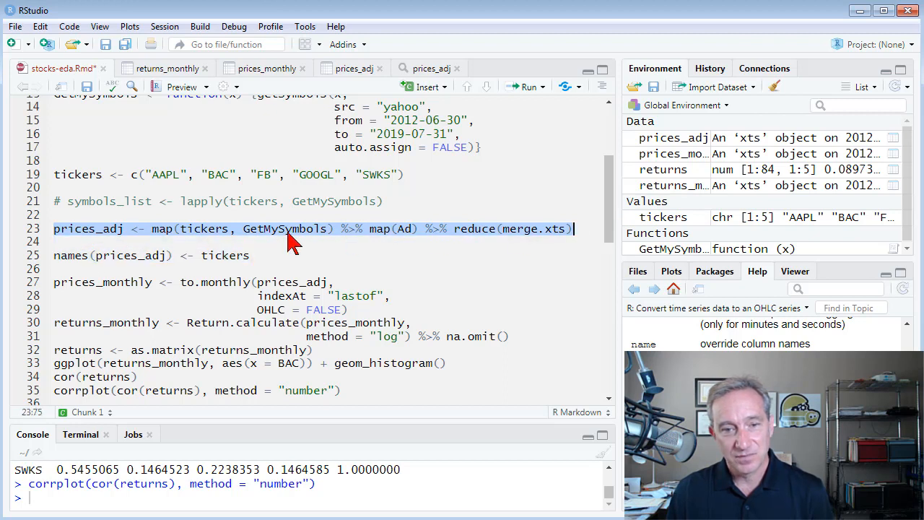
pyautogui.moveTo(563, 241)
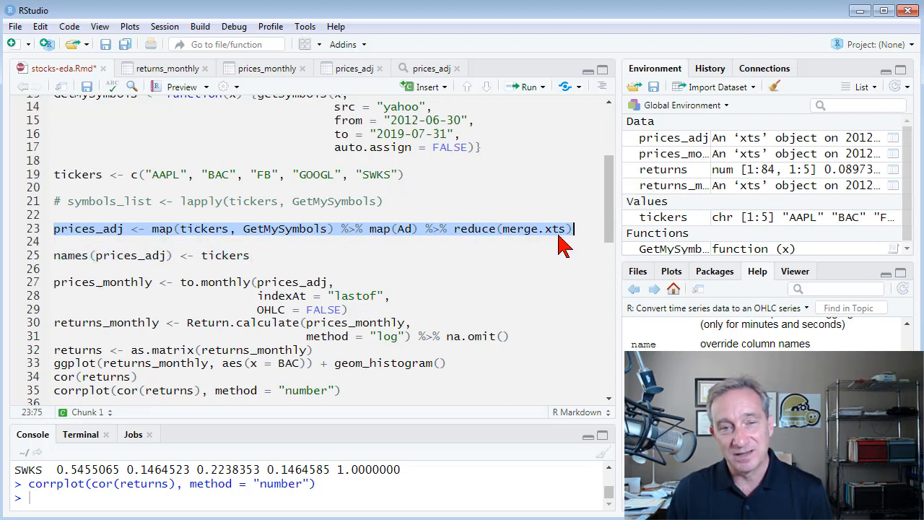
pyautogui.moveTo(516, 238)
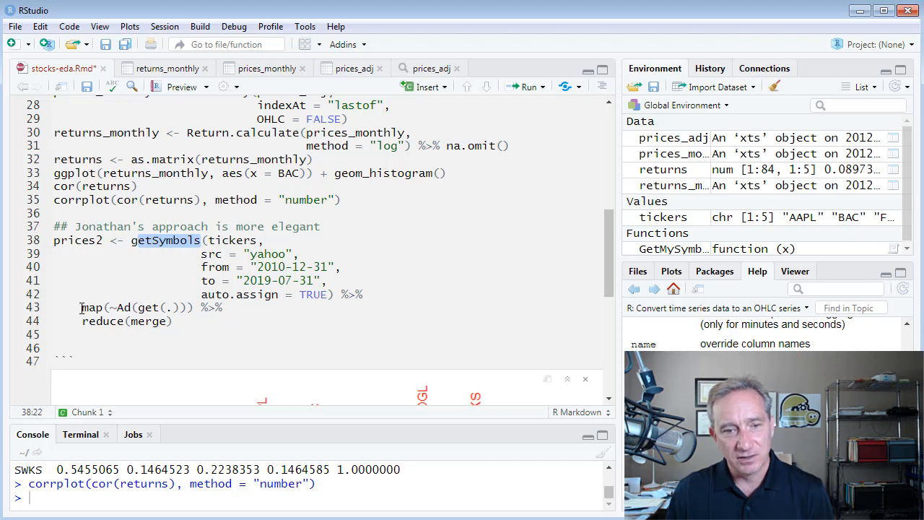
pyautogui.moveTo(82, 307); pyautogui.dragTo(186, 307)
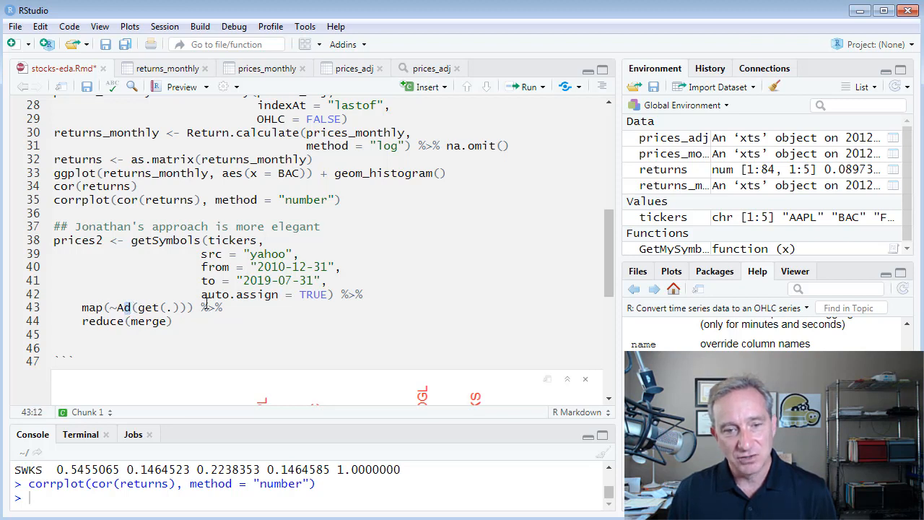
pyautogui.click(145, 320)
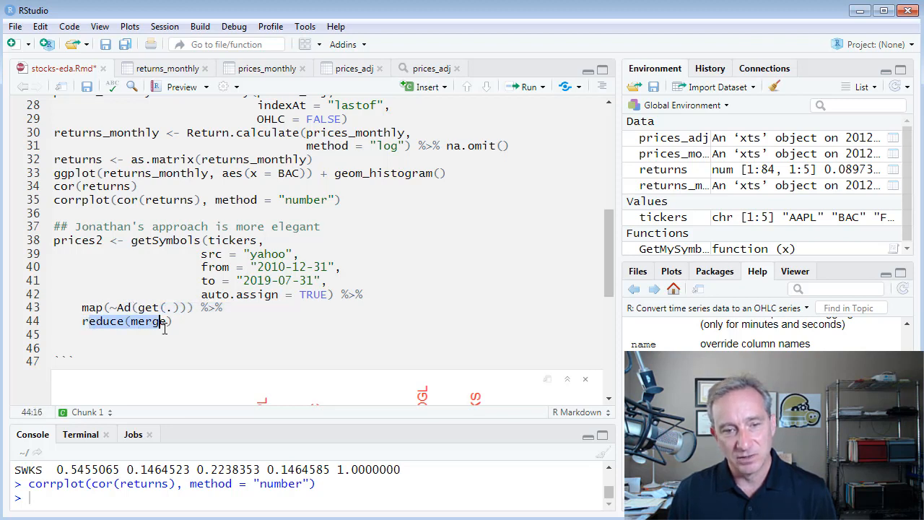